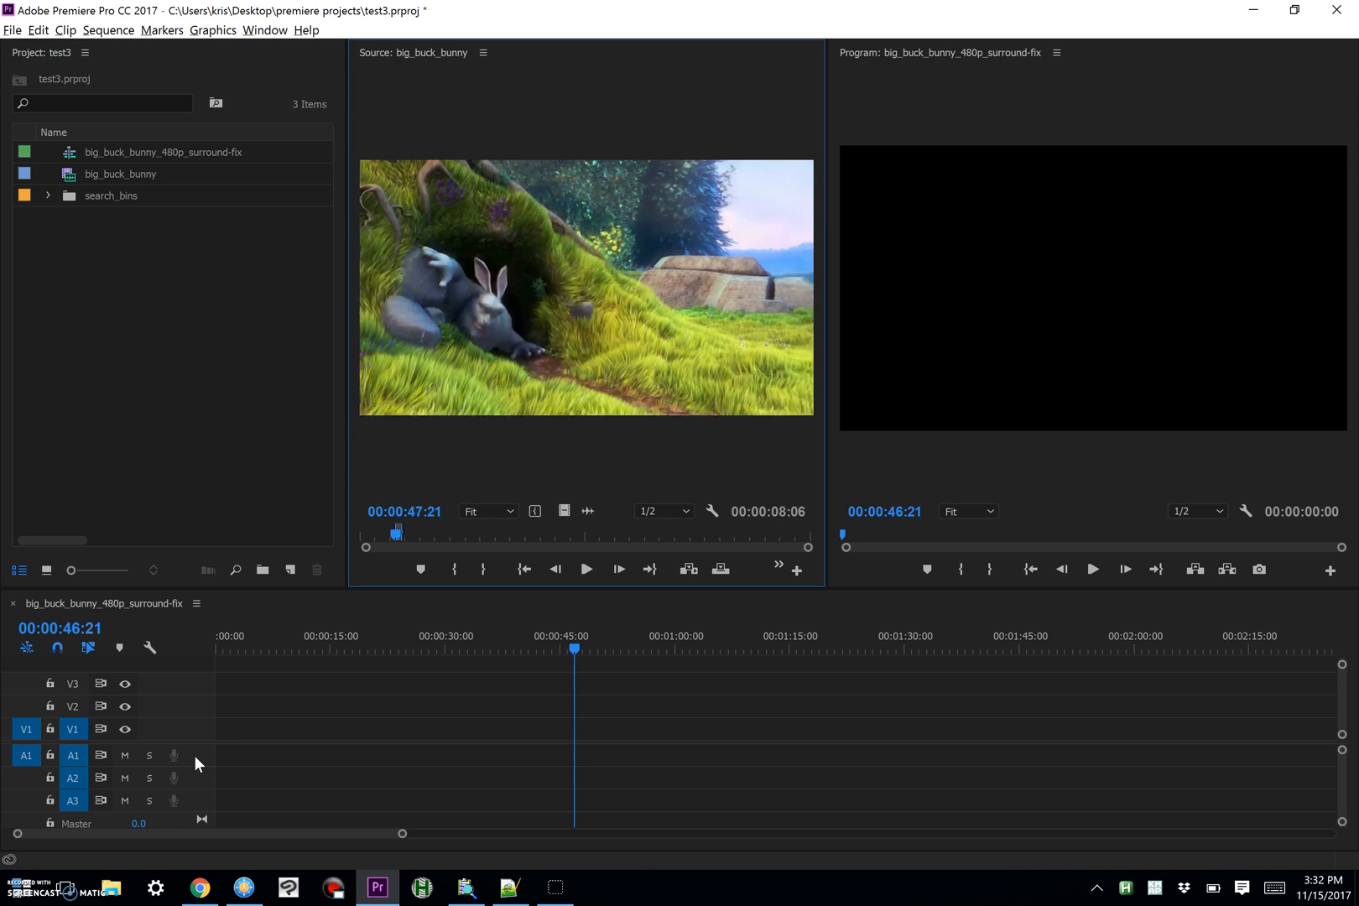
- Mark the shot in the Source Monitor and start a new subclip, suggested as big_buck_bunny.Subclip003
left_click(586, 571)
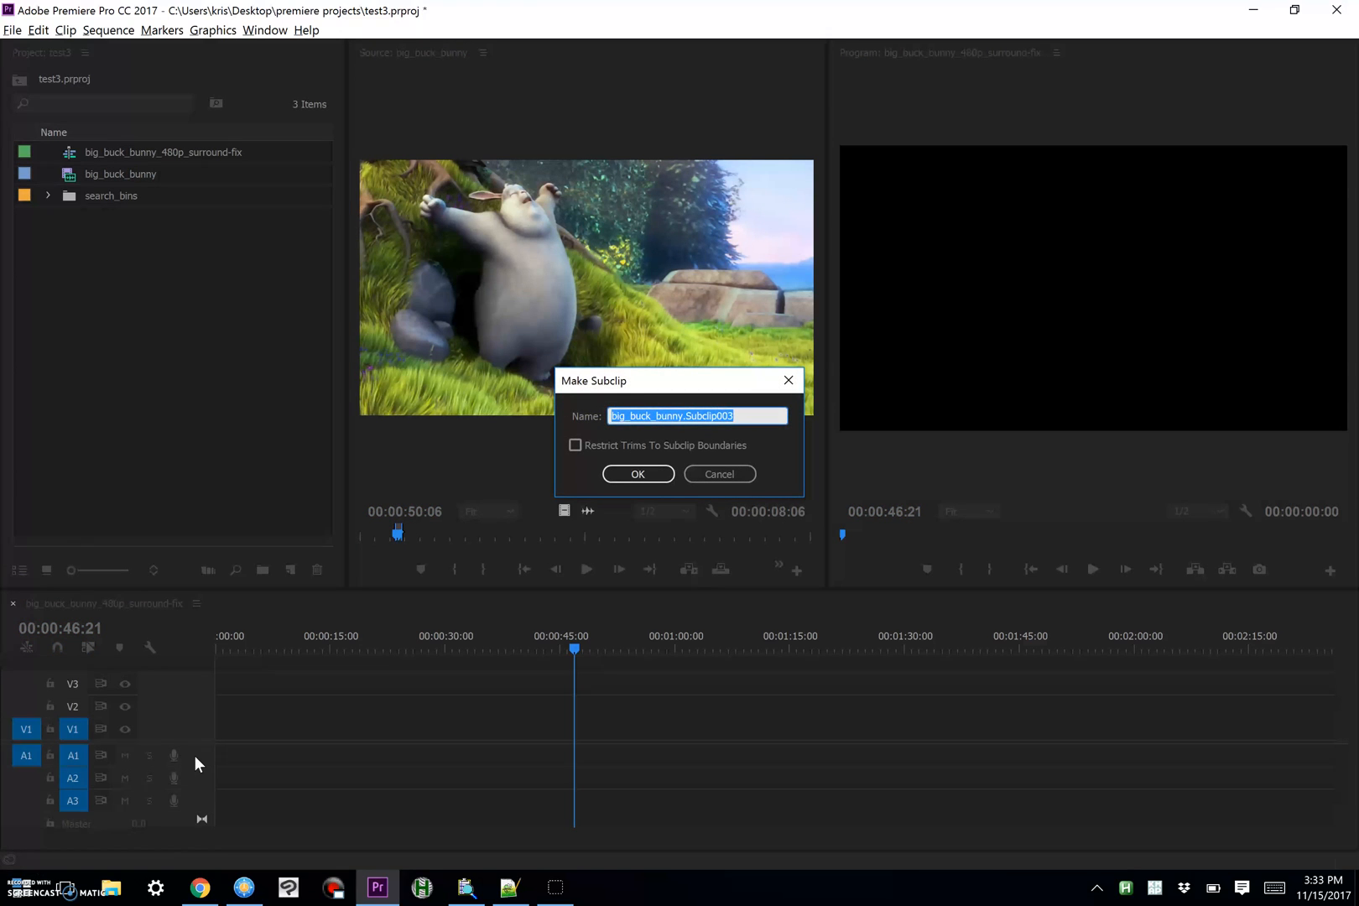
- Run the multi-tagger and check the GOOD (9) and WIDE (1) labels for the subclip
left_click(637, 473)
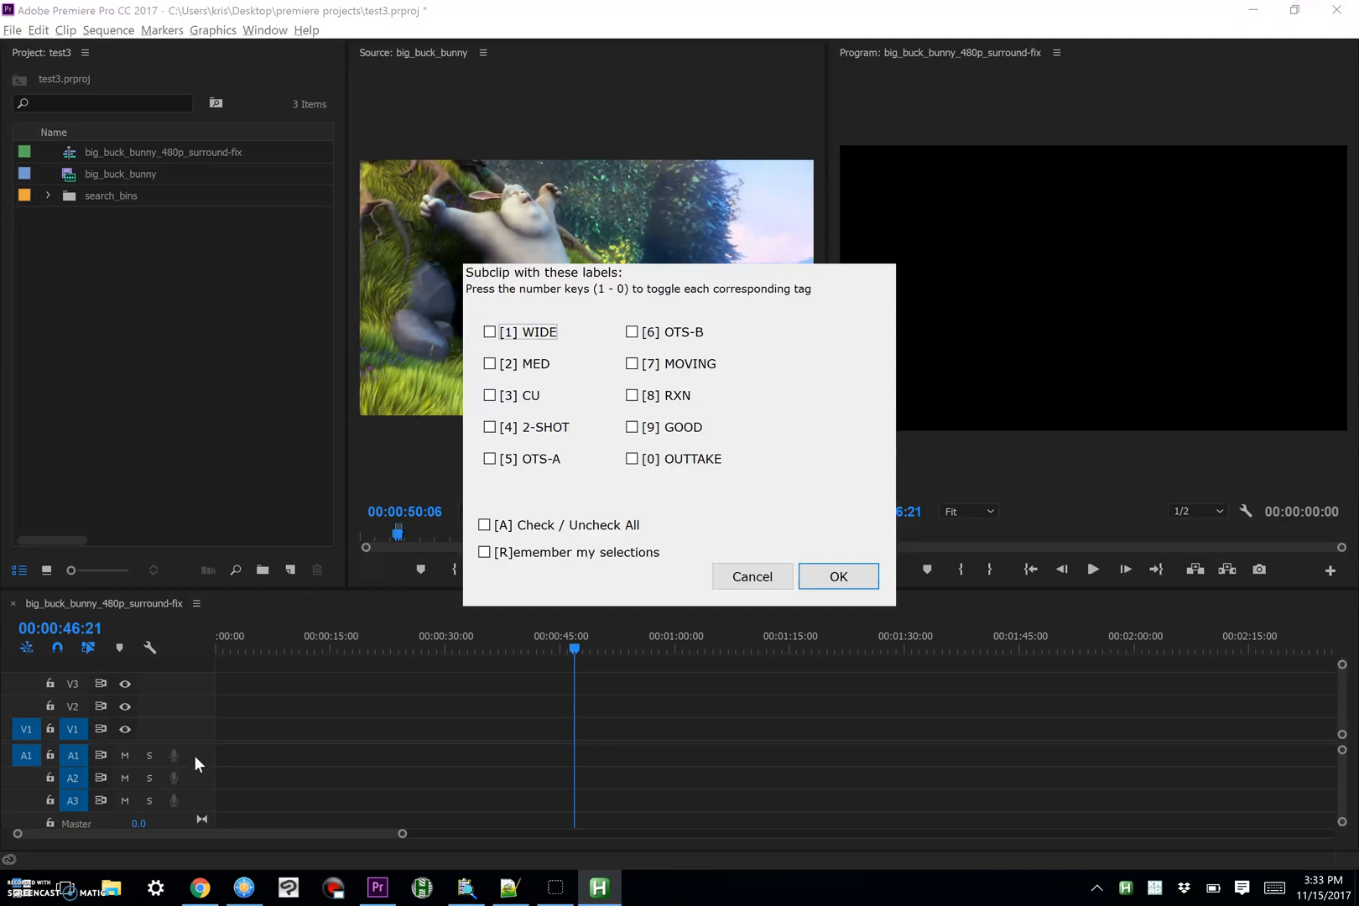
left_click(488, 332)
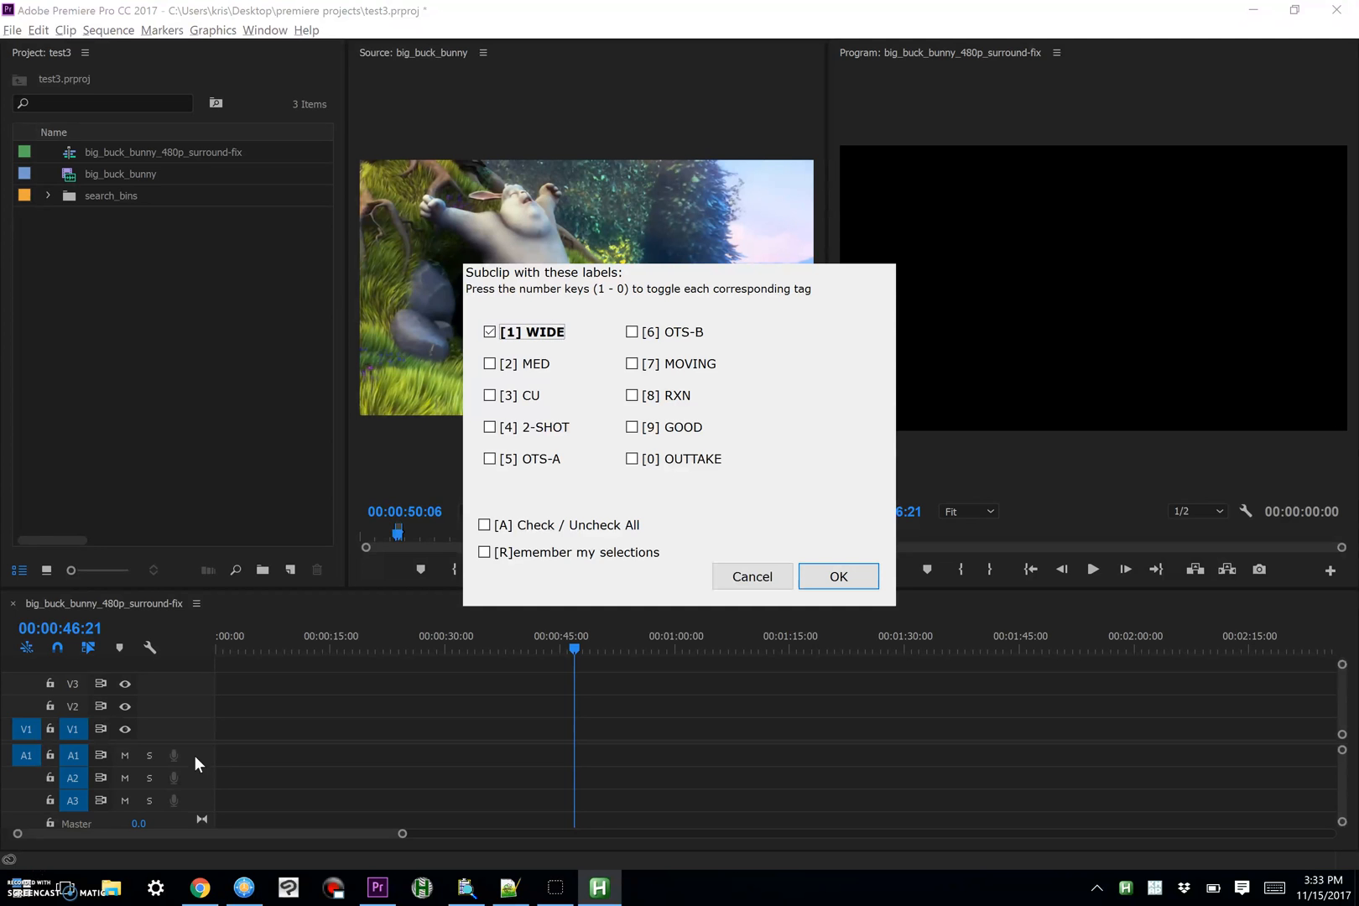
key("8")
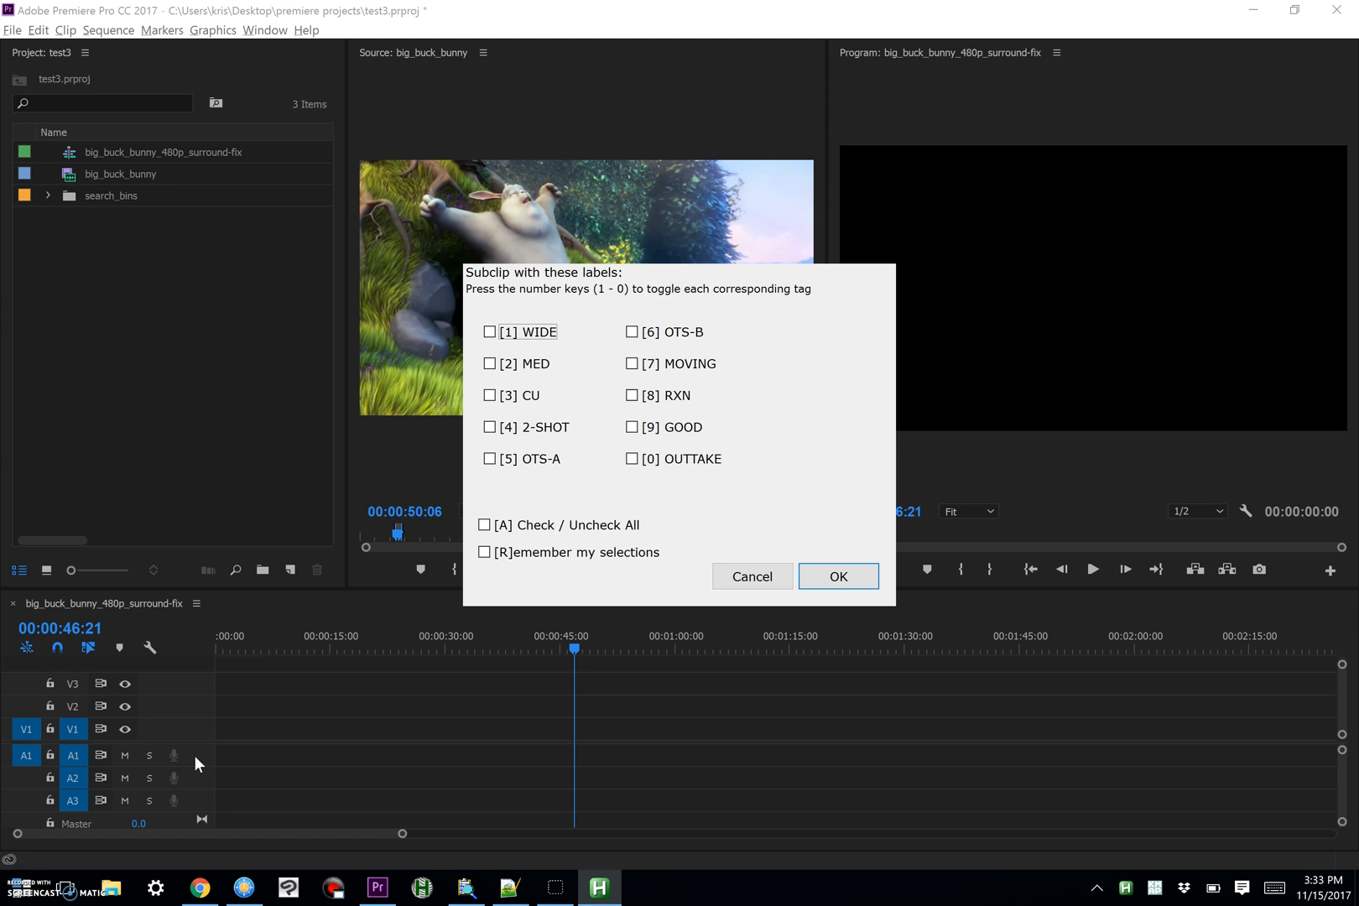
key("9")
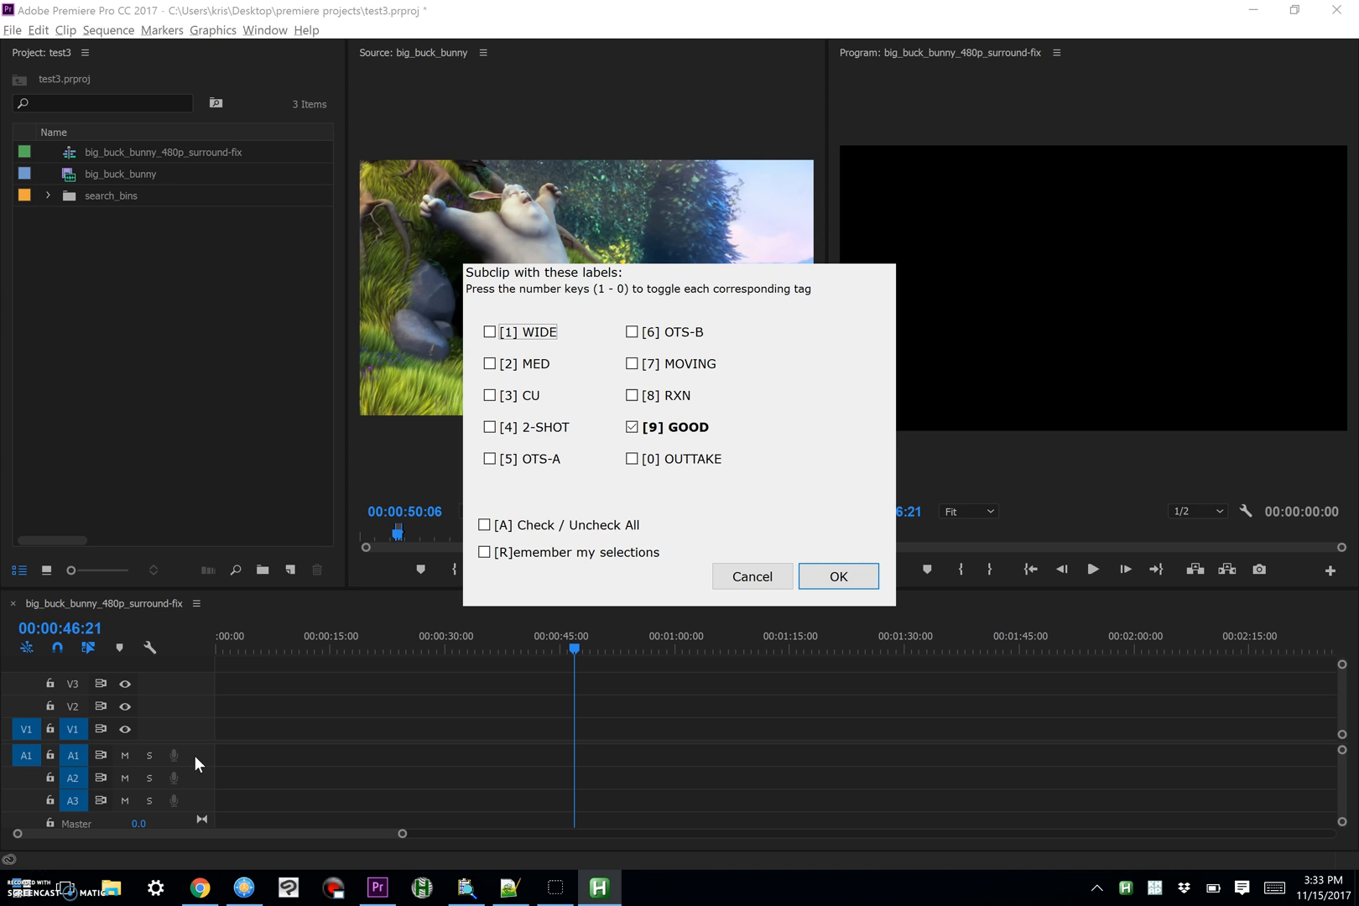
key("1")
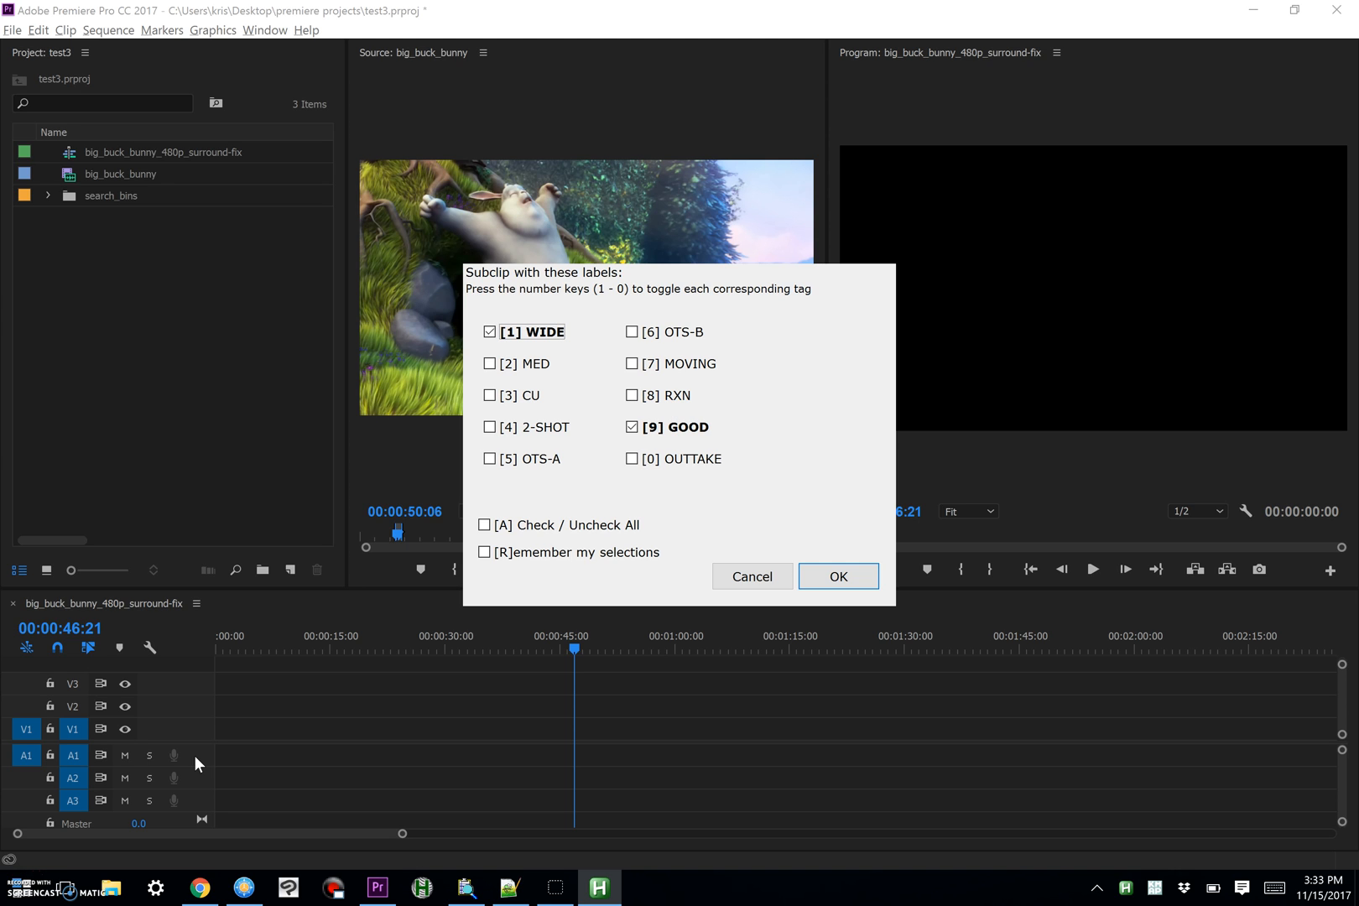
- Confirm the tags so big_buck_bunny.003.WIDE.GOOD is added to the project panel
left_click(837, 577)
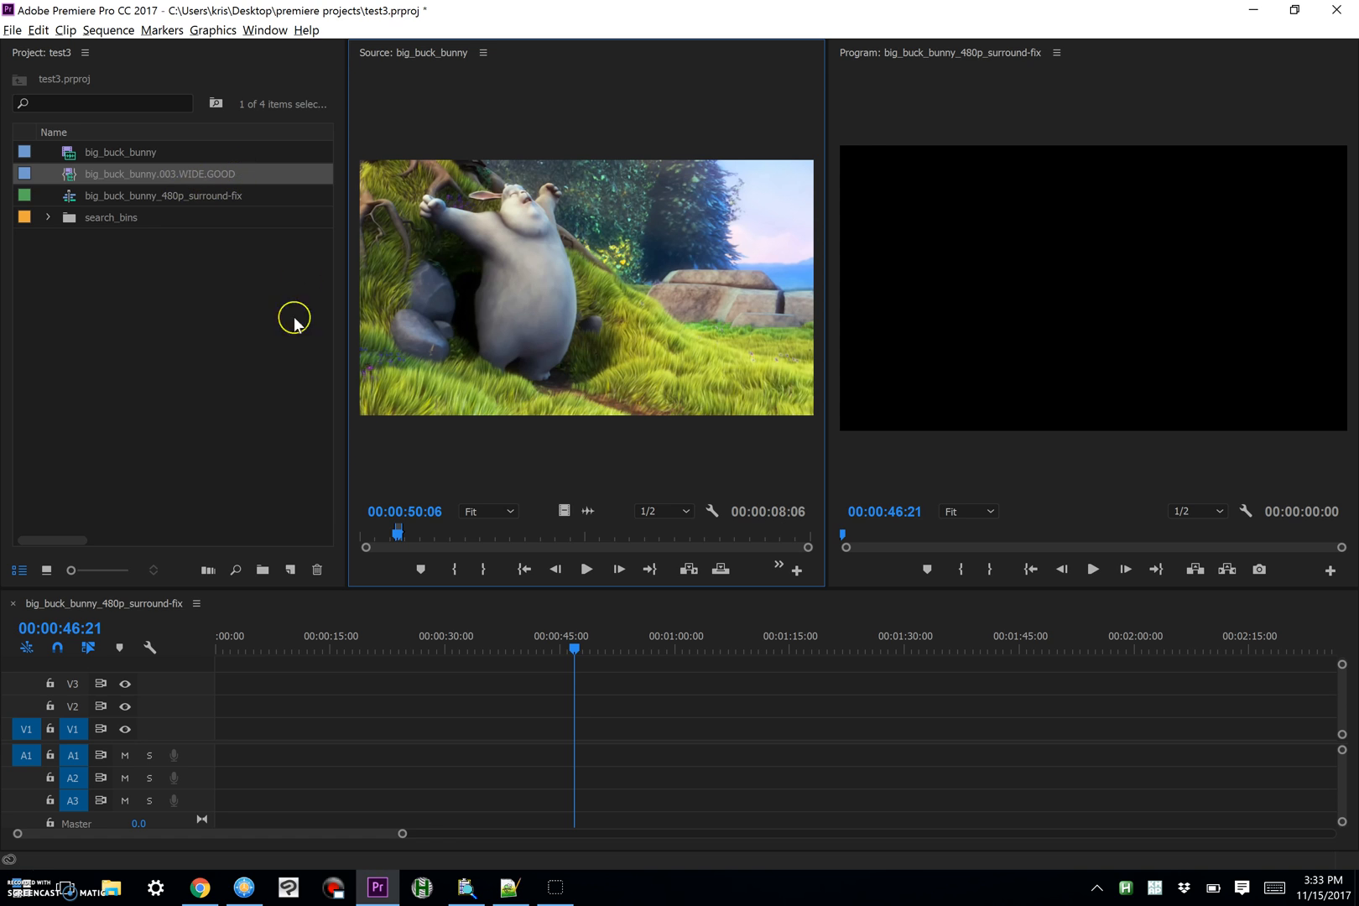
mouse_move(197, 416)
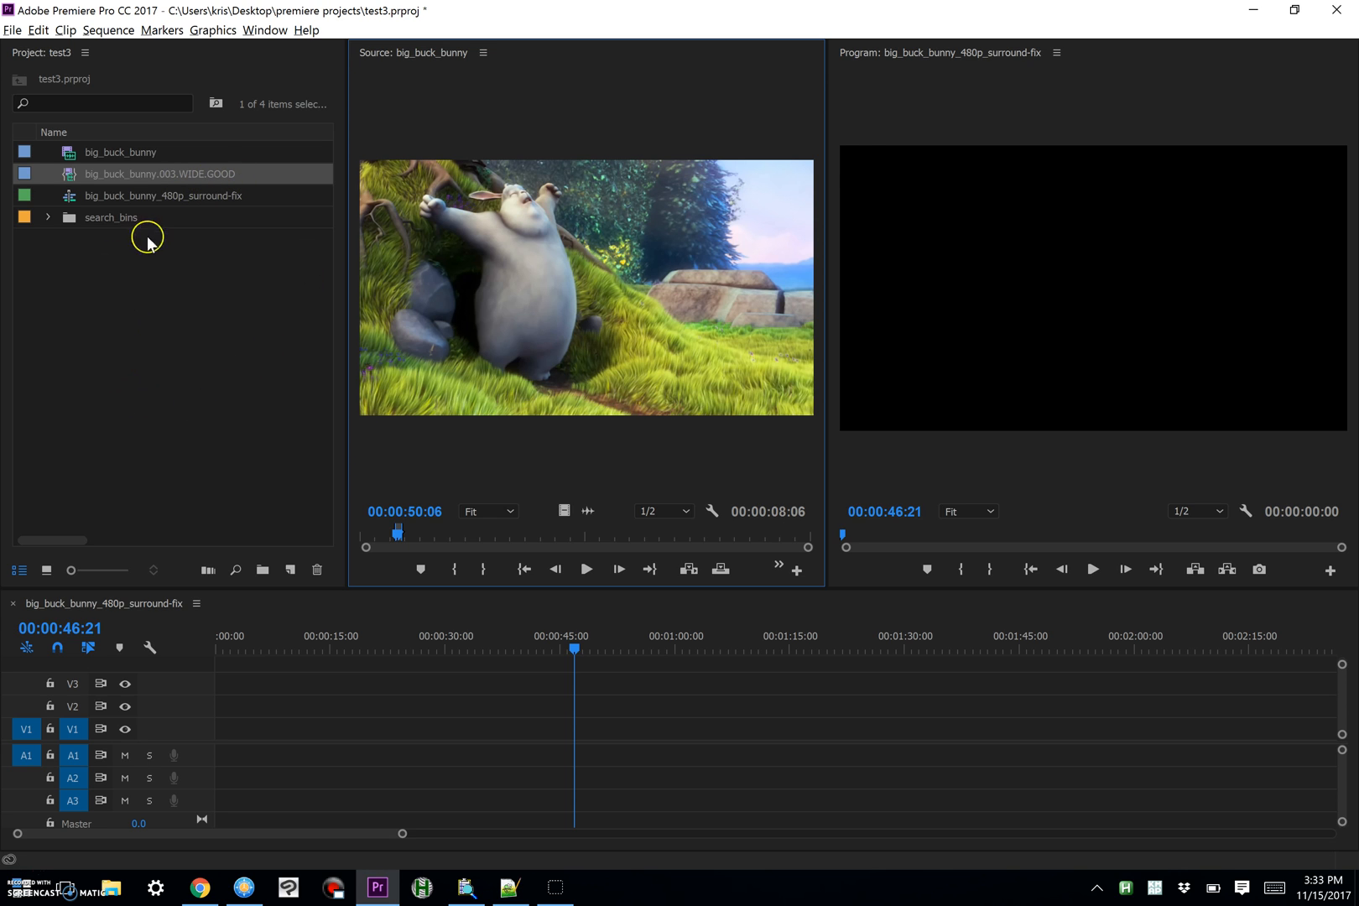
mouse_move(163, 226)
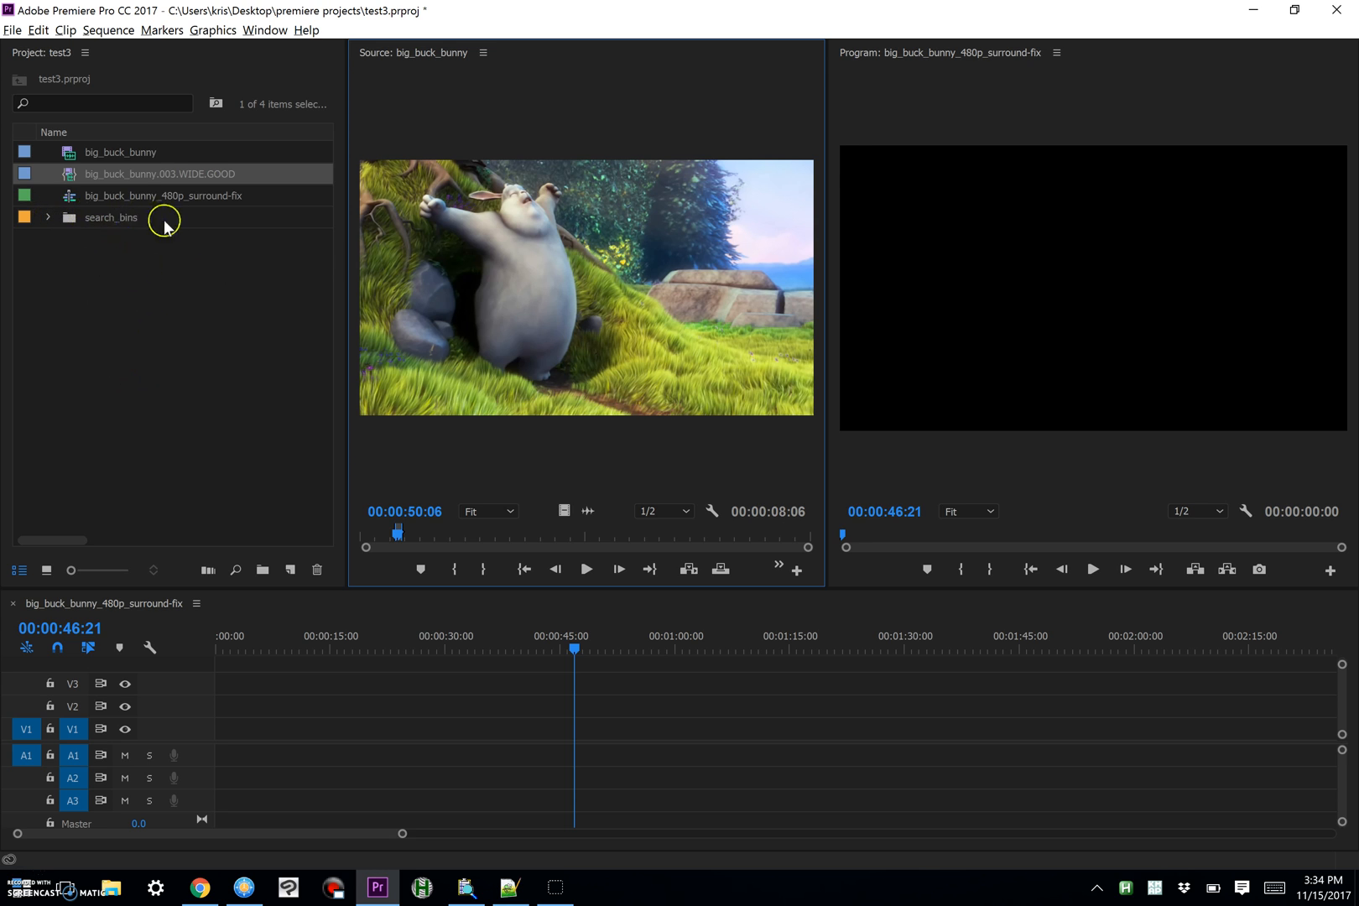
mouse_move(243, 265)
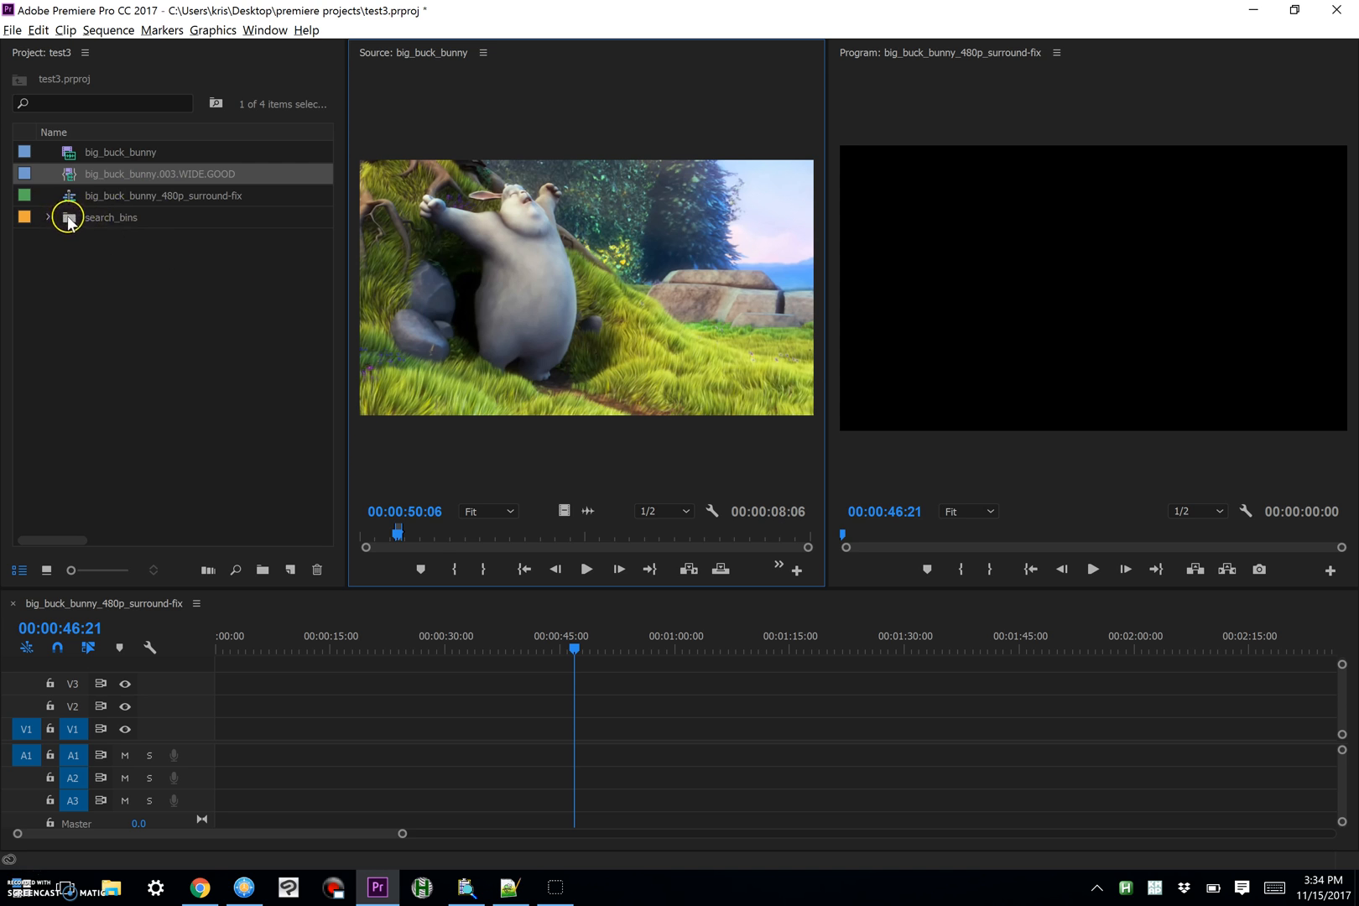
- Reveal the new subclip inside the Good and WIDE search bins of the search_bins folder
double_click(111, 216)
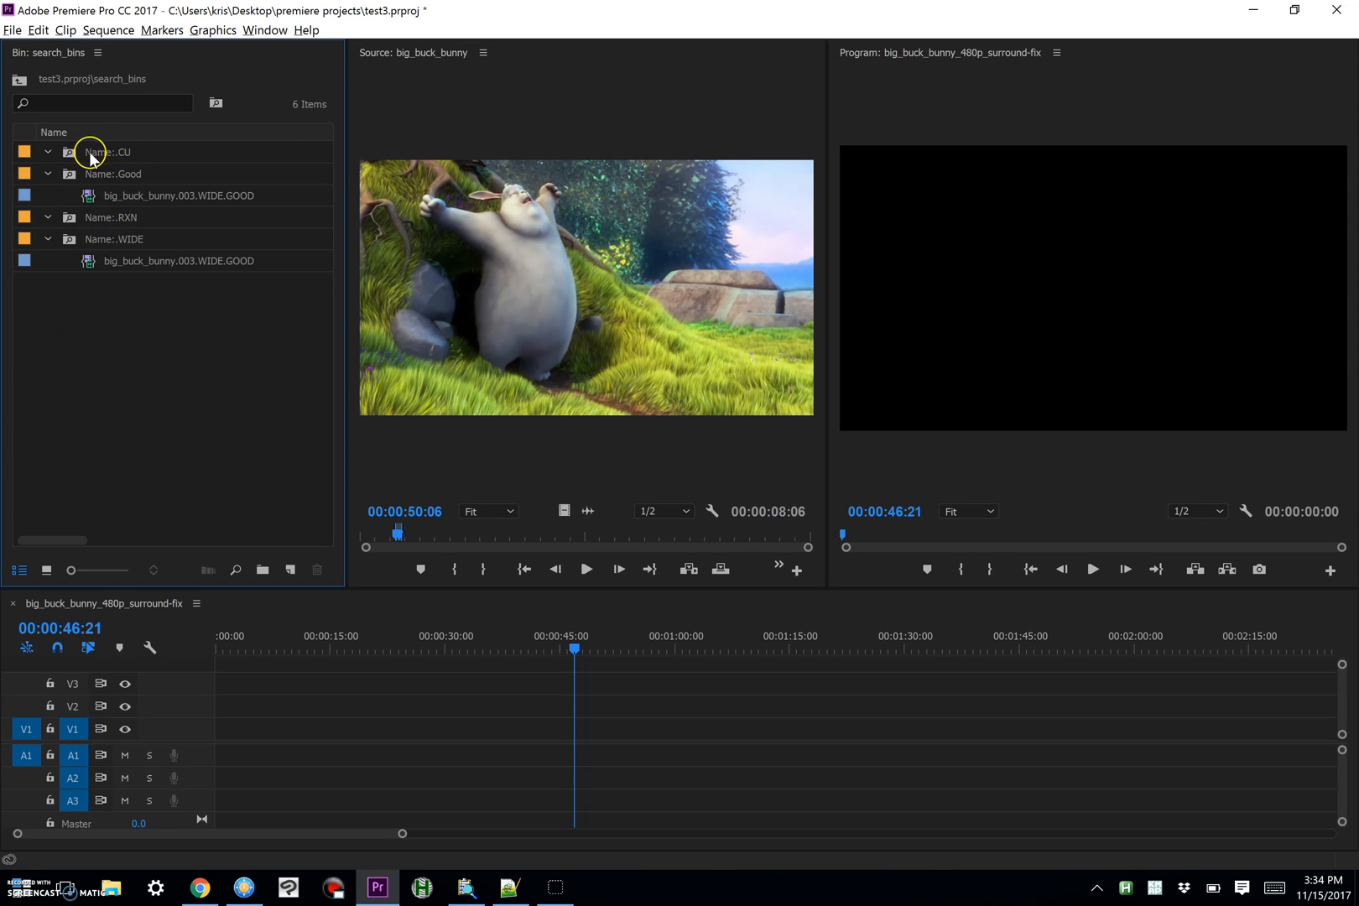
mouse_move(129, 157)
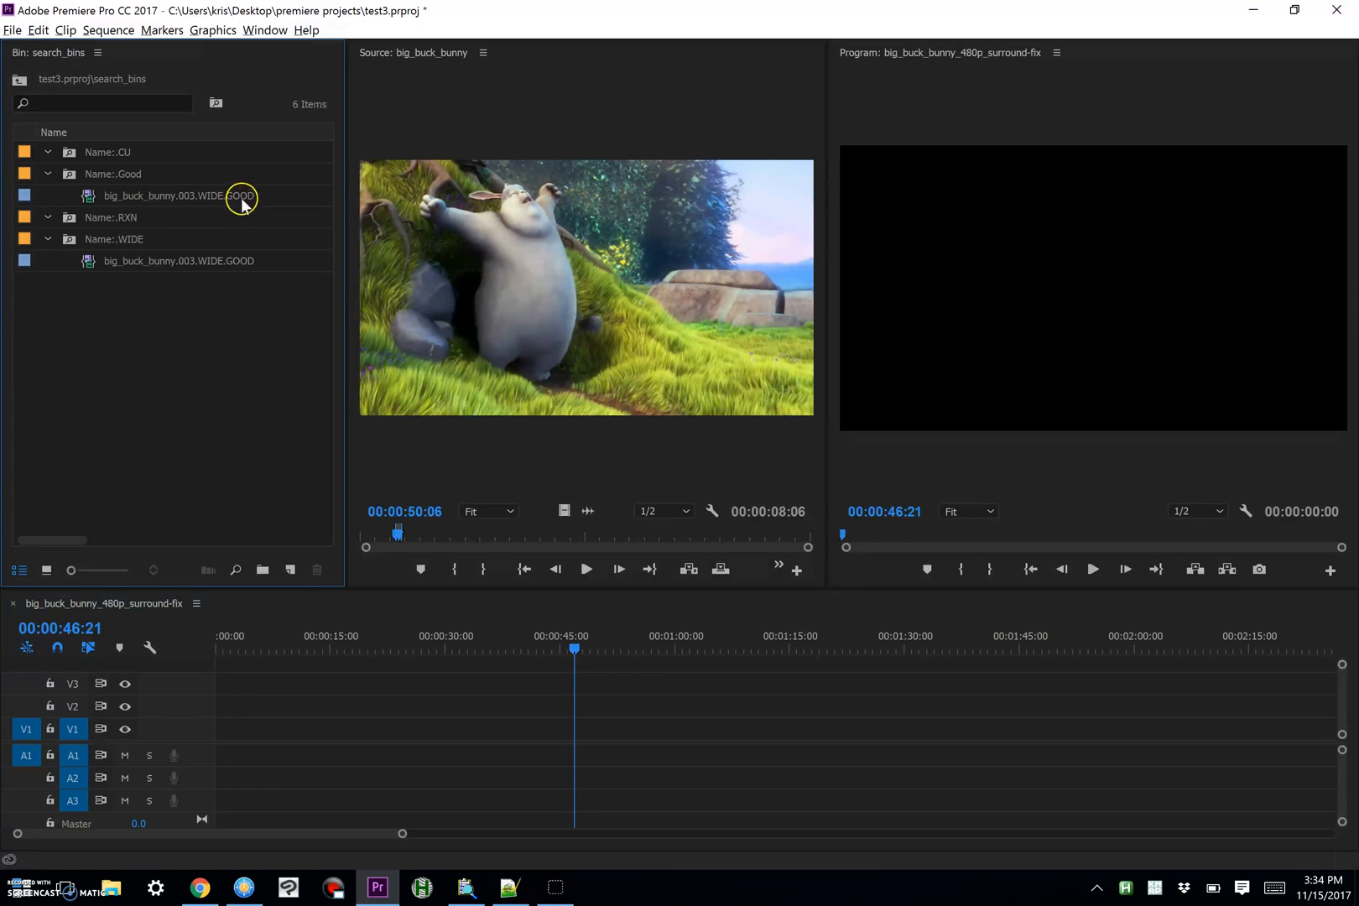
mouse_move(164, 192)
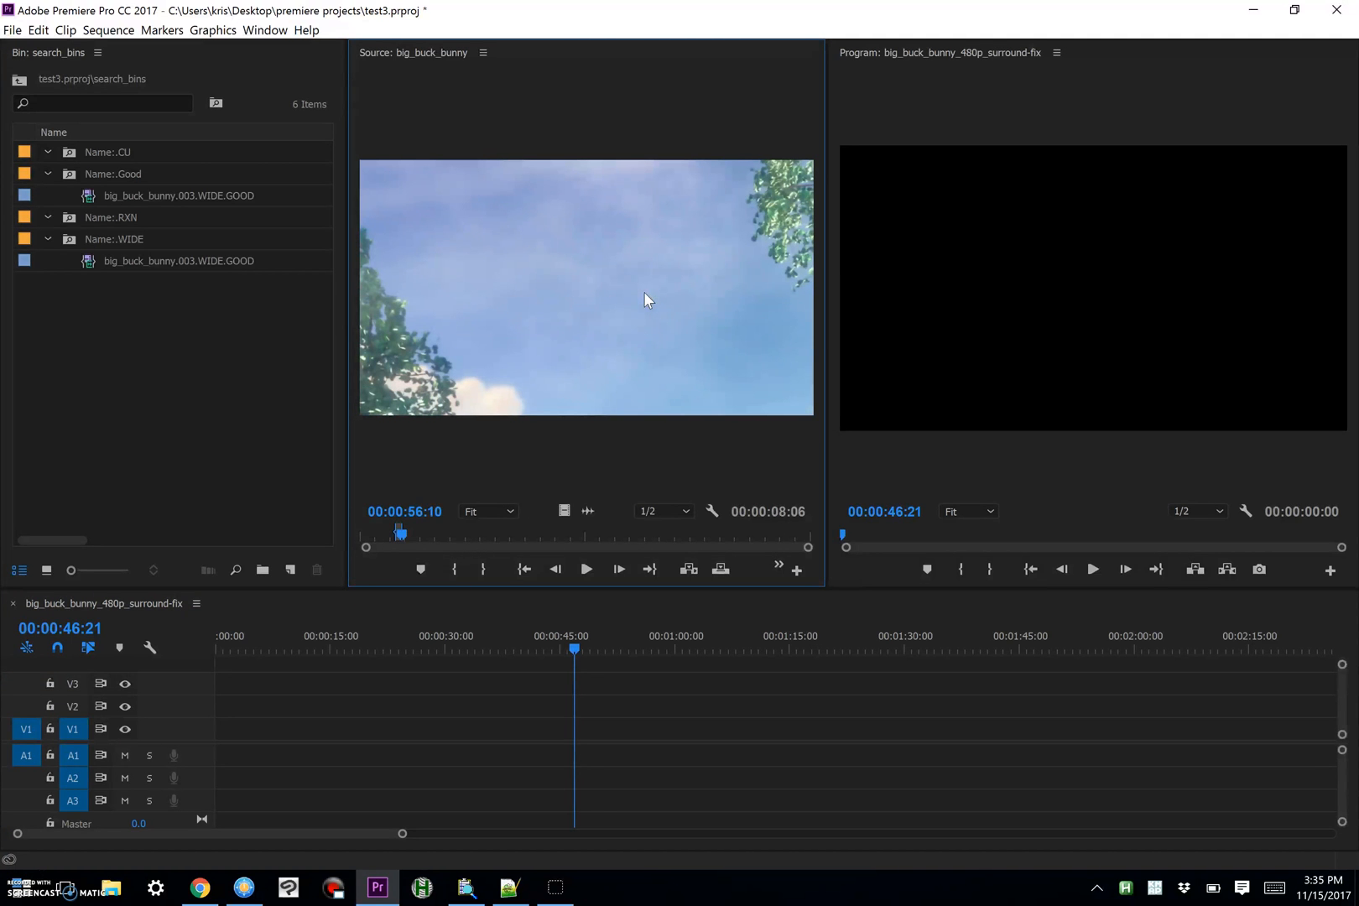
- Cue the source footage to the bunny close-up around 01:03 and launch the tagger for a second subclip
left_click(585, 570)
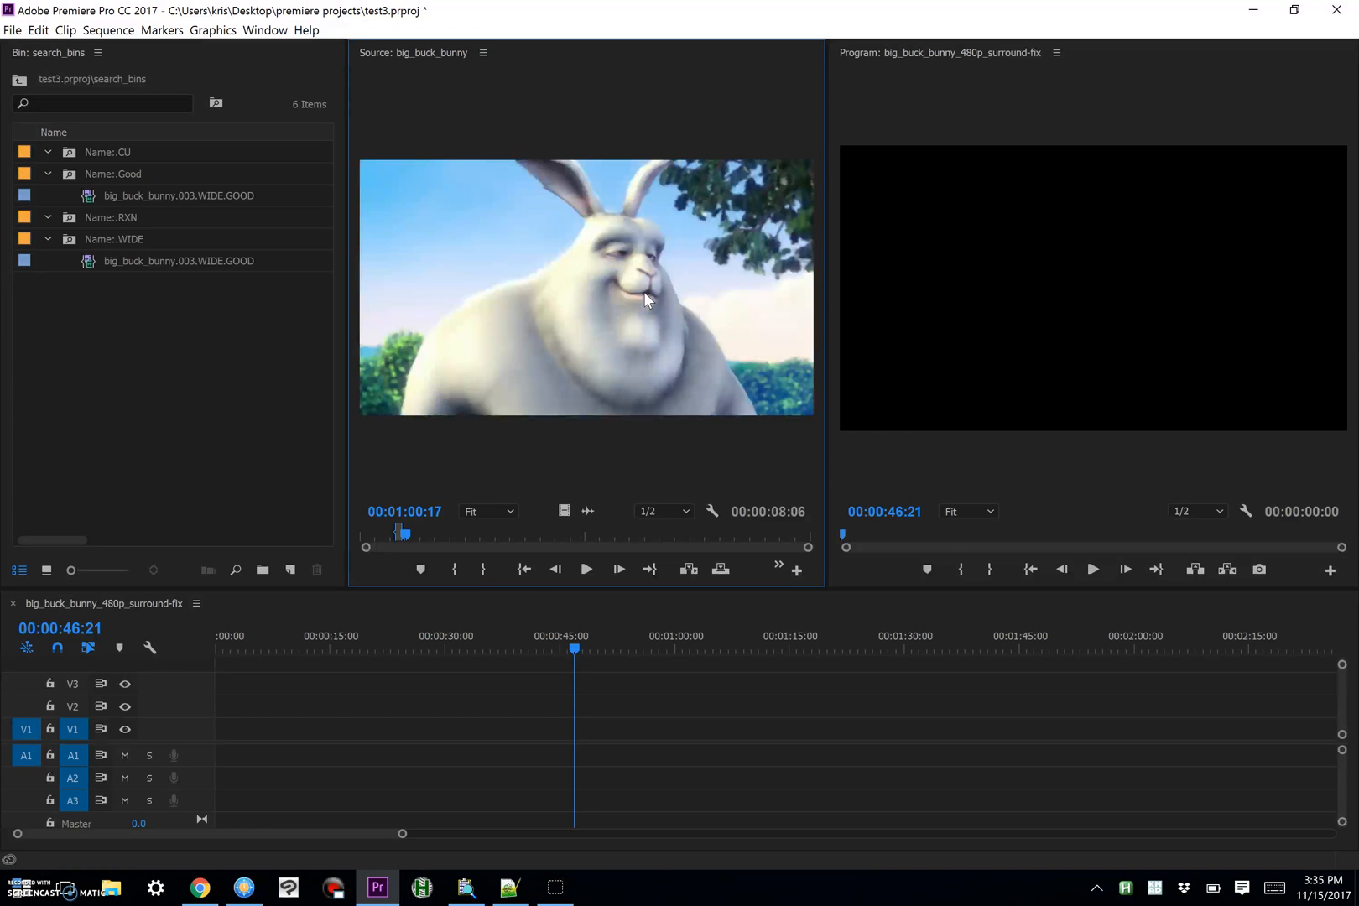
left_click(585, 570)
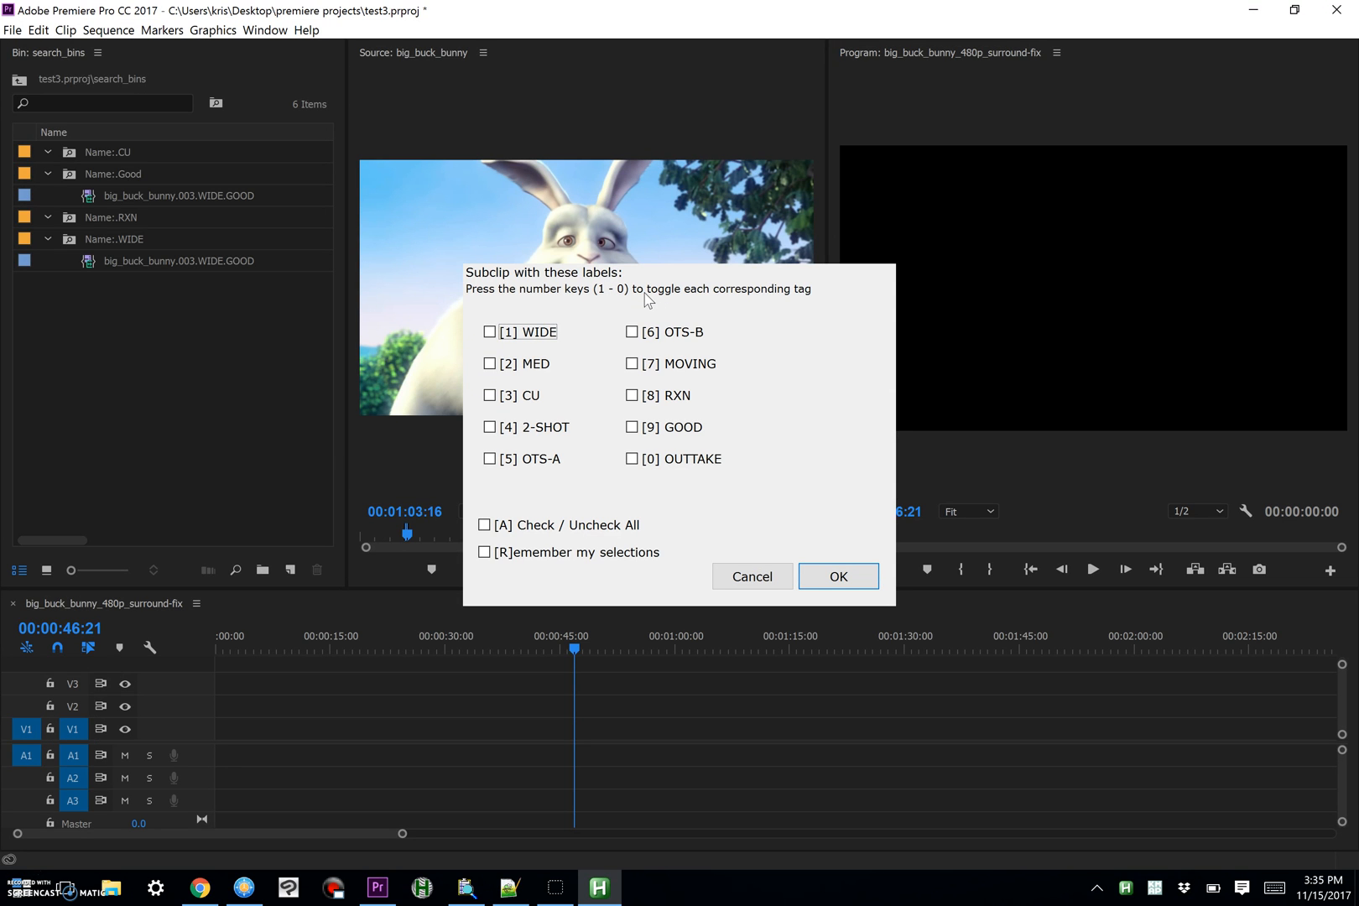
- Tag the close-up as [3] CU with Remember my selections on, creating big_buck_bunny.004.CU
left_click(490, 396)
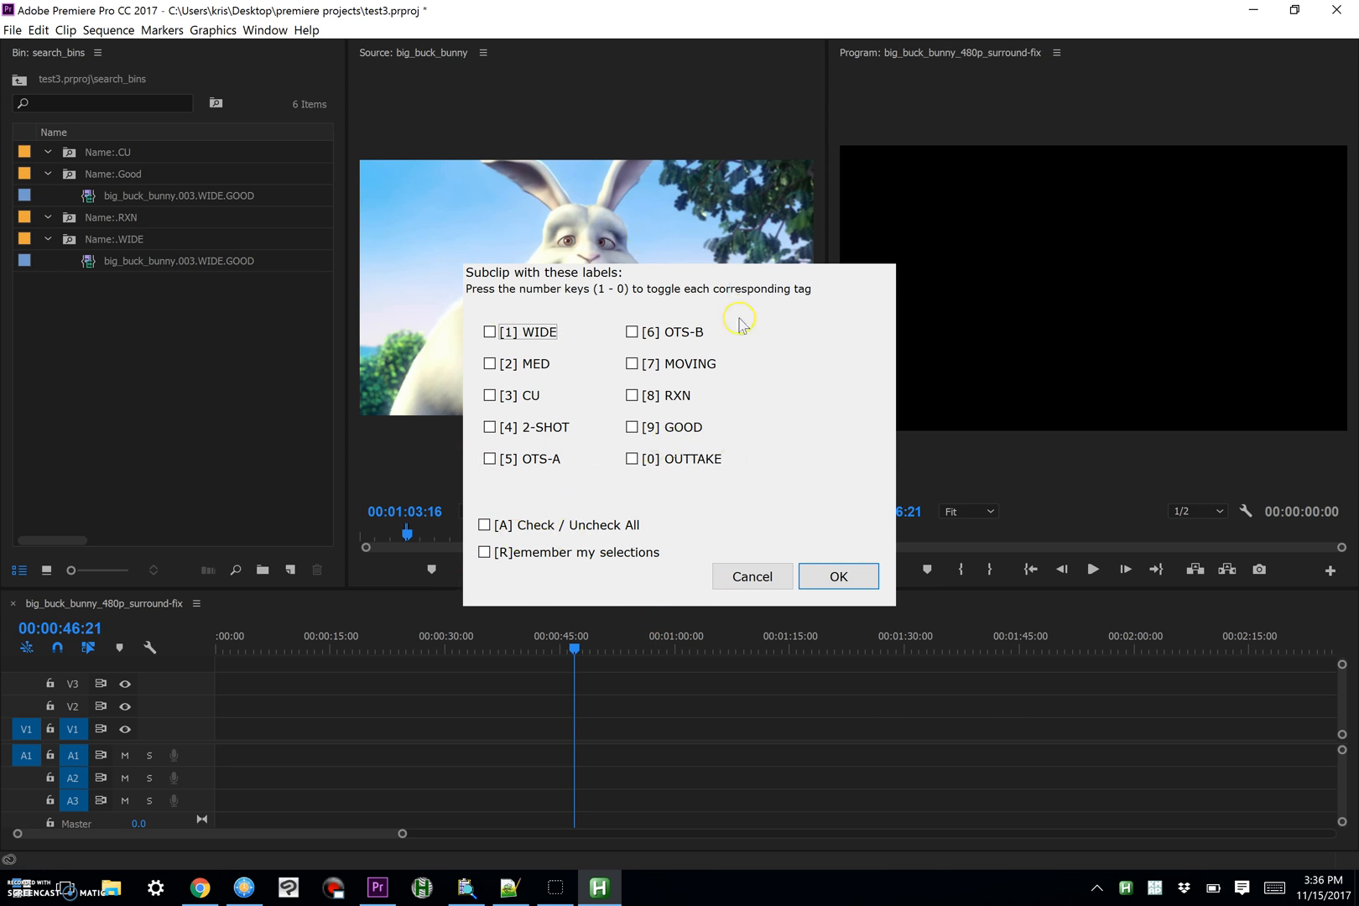
left_click(485, 552)
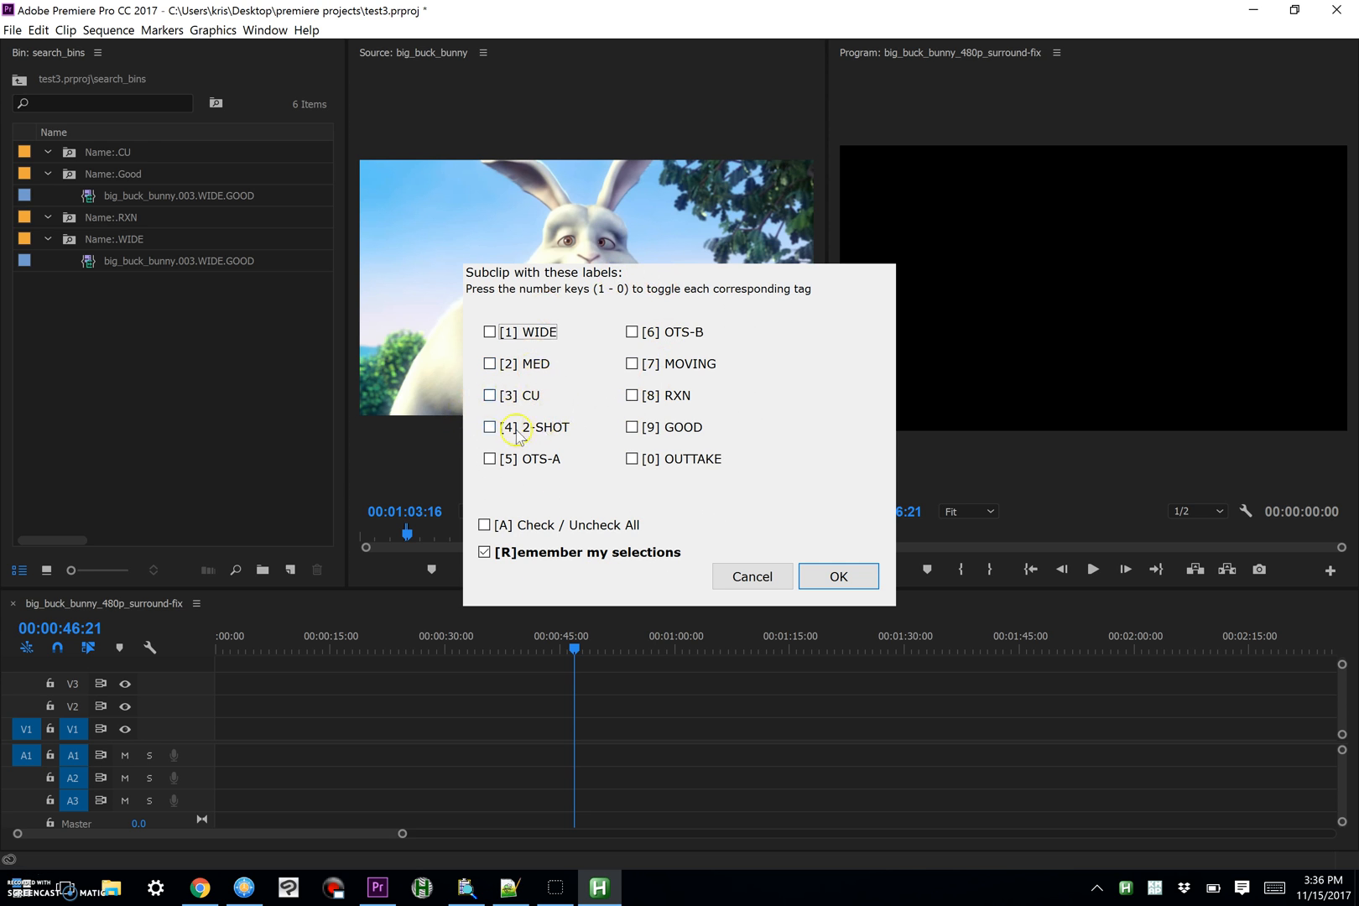
left_click(490, 396)
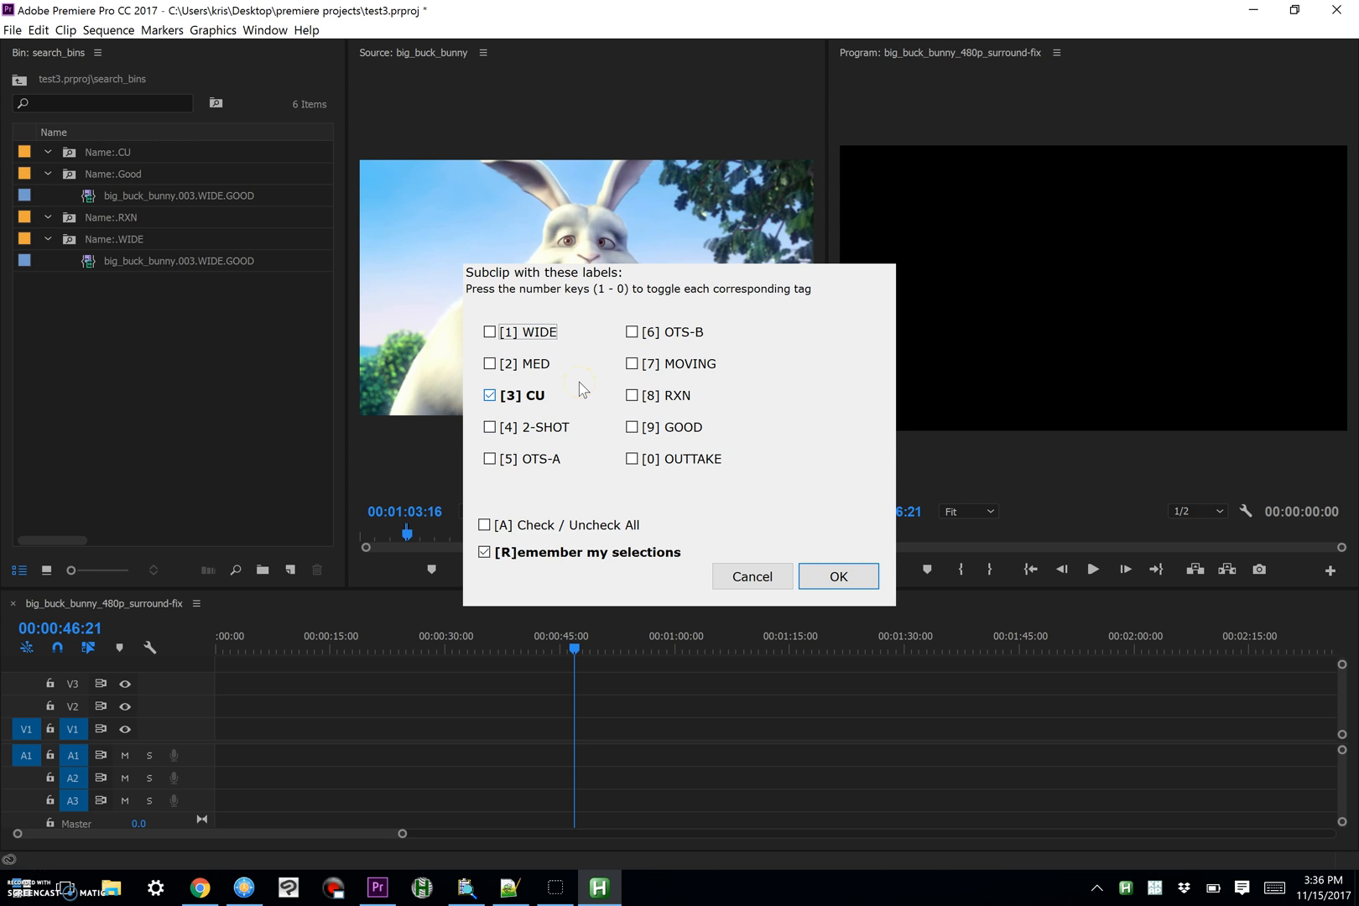
left_click(837, 576)
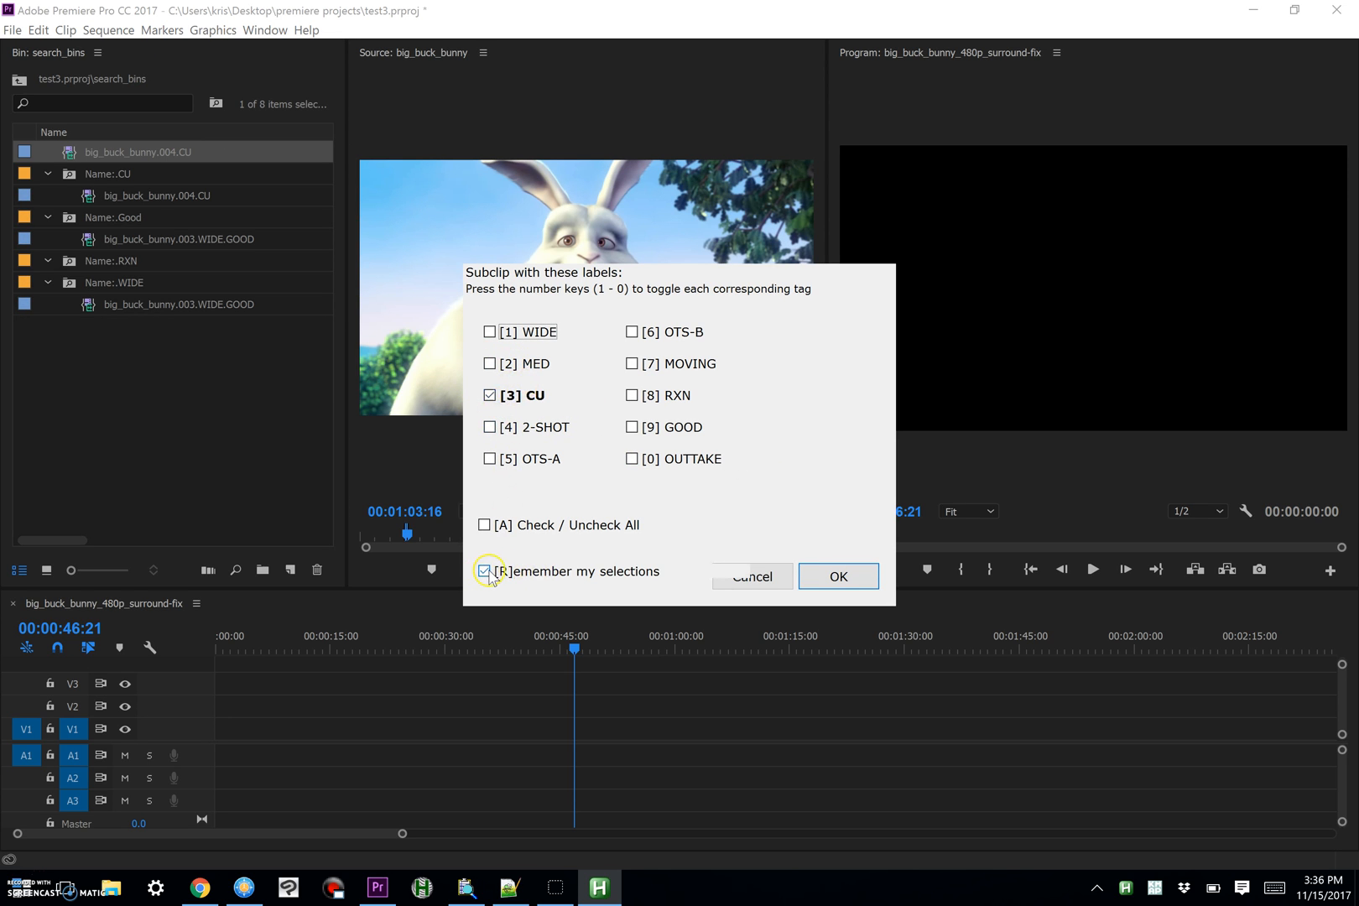
- Turn off Remember my selections and dismiss the tagger prompt
left_click(485, 572)
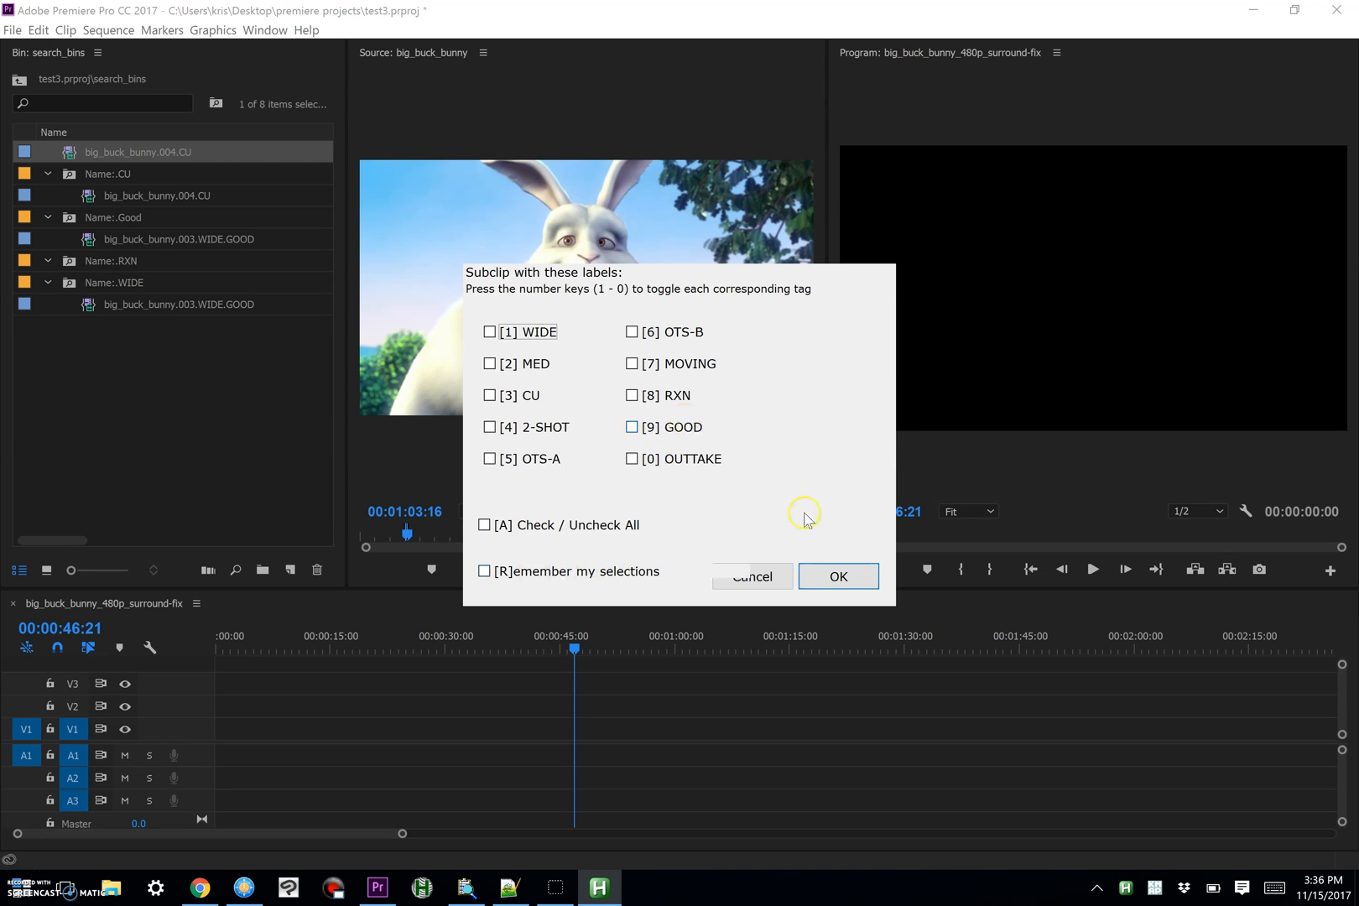
left_click(750, 577)
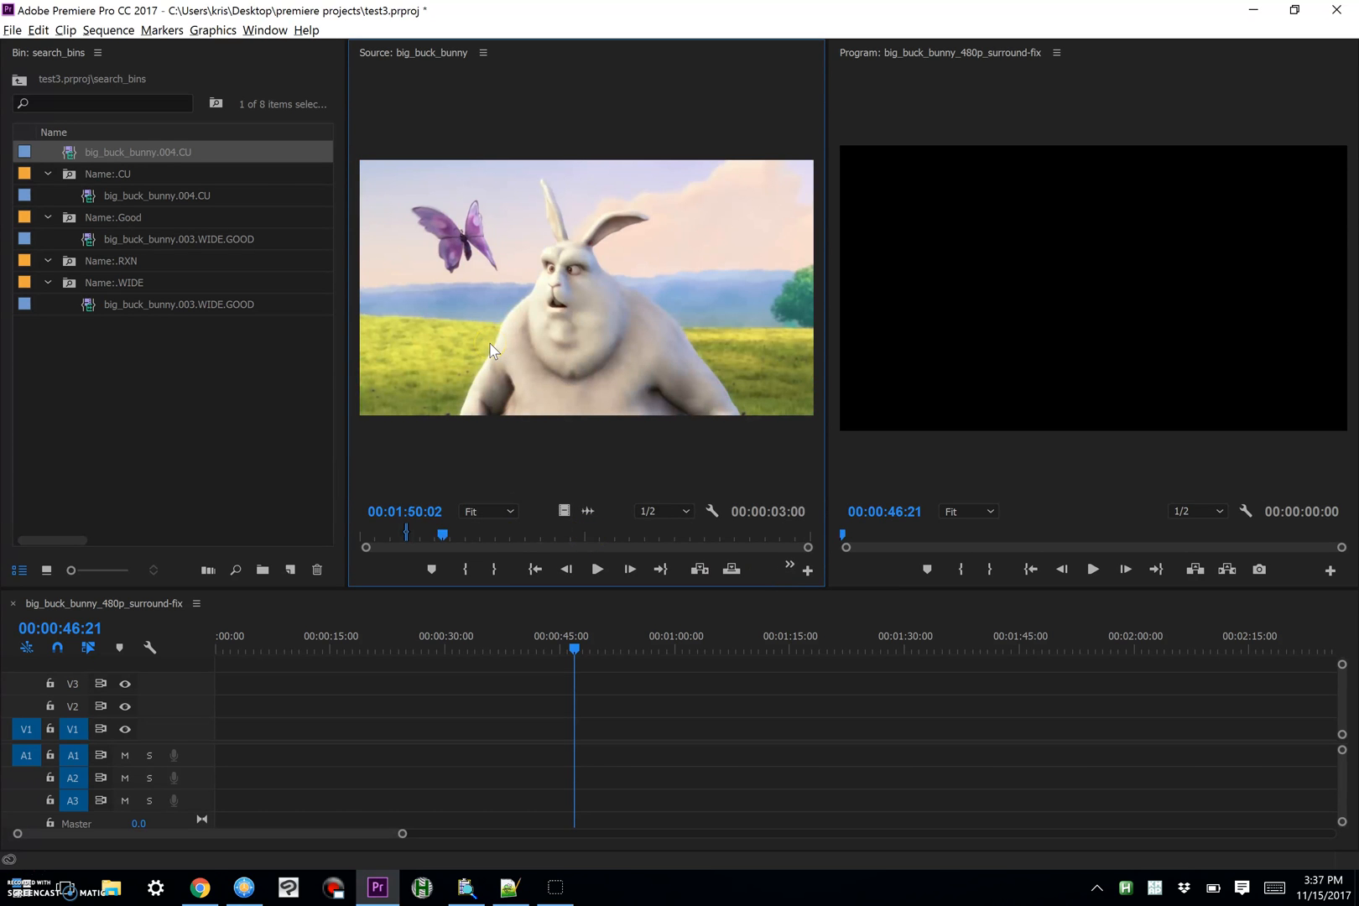
- Play the source to the squirrel and chinchilla shot near 02:00:16 and launch the tagger, MOVING checked
left_click(595, 571)
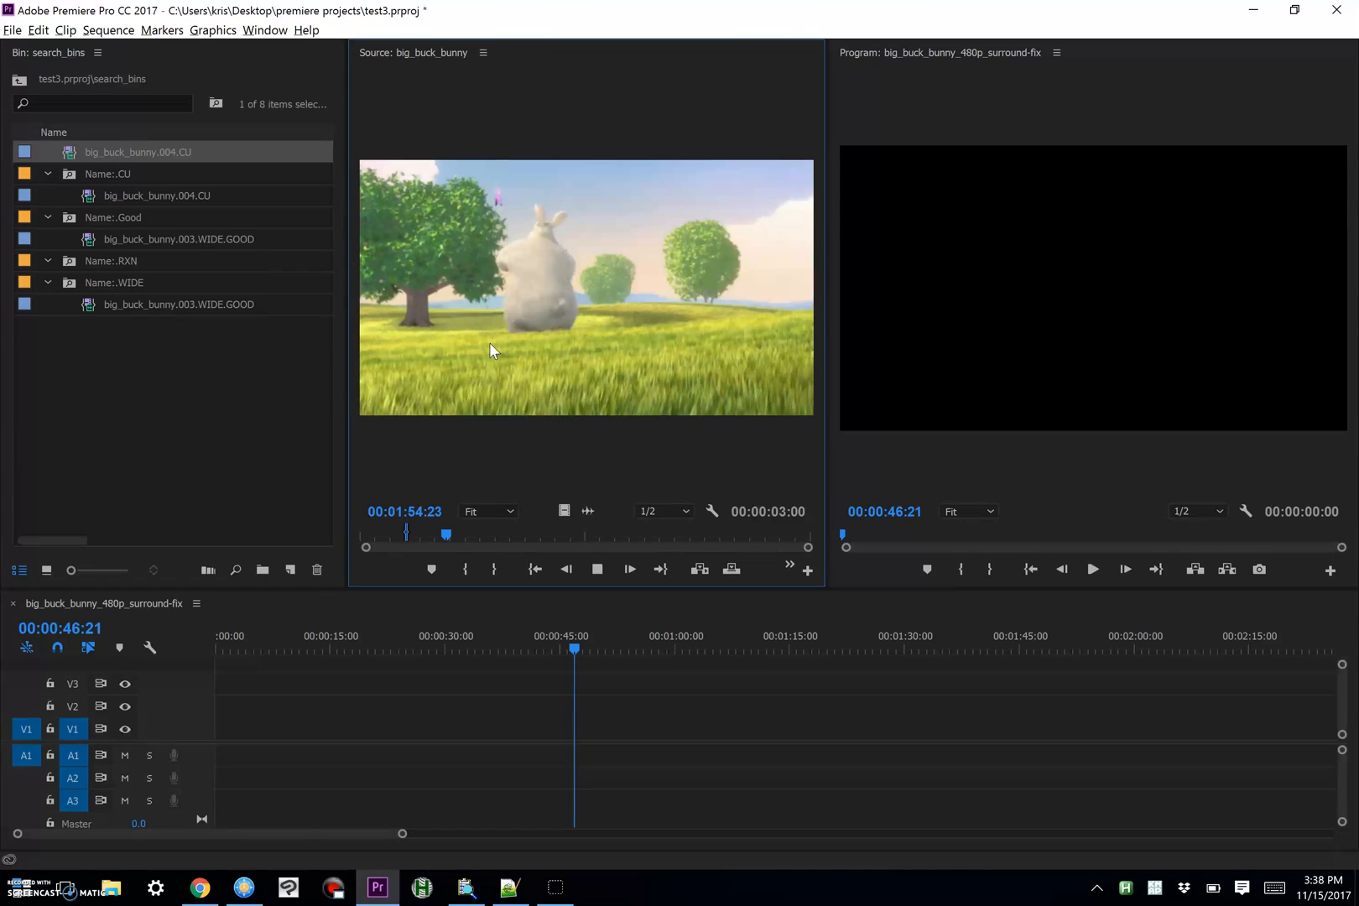
left_click(596, 571)
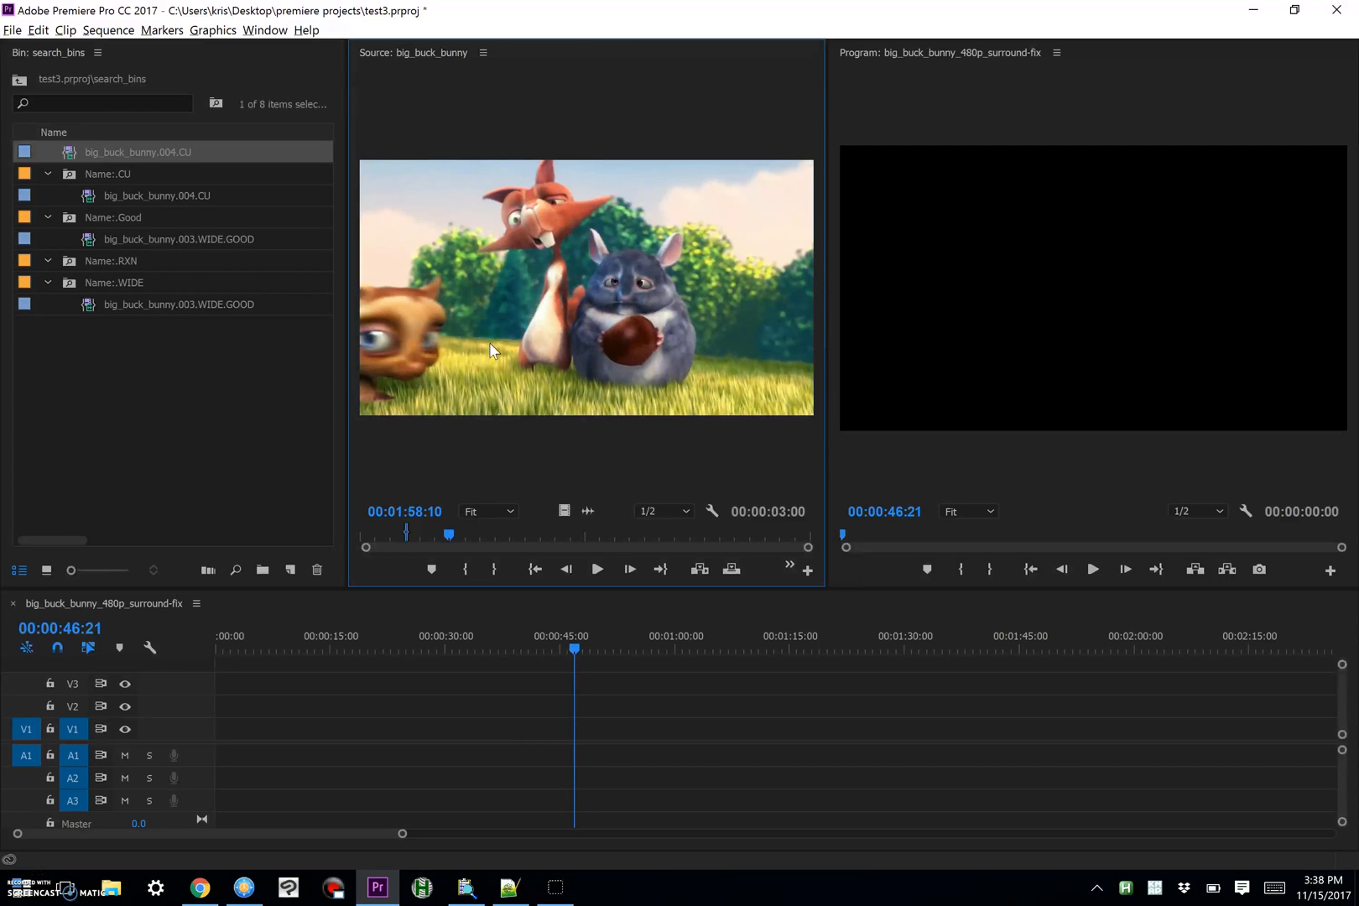
left_click(595, 570)
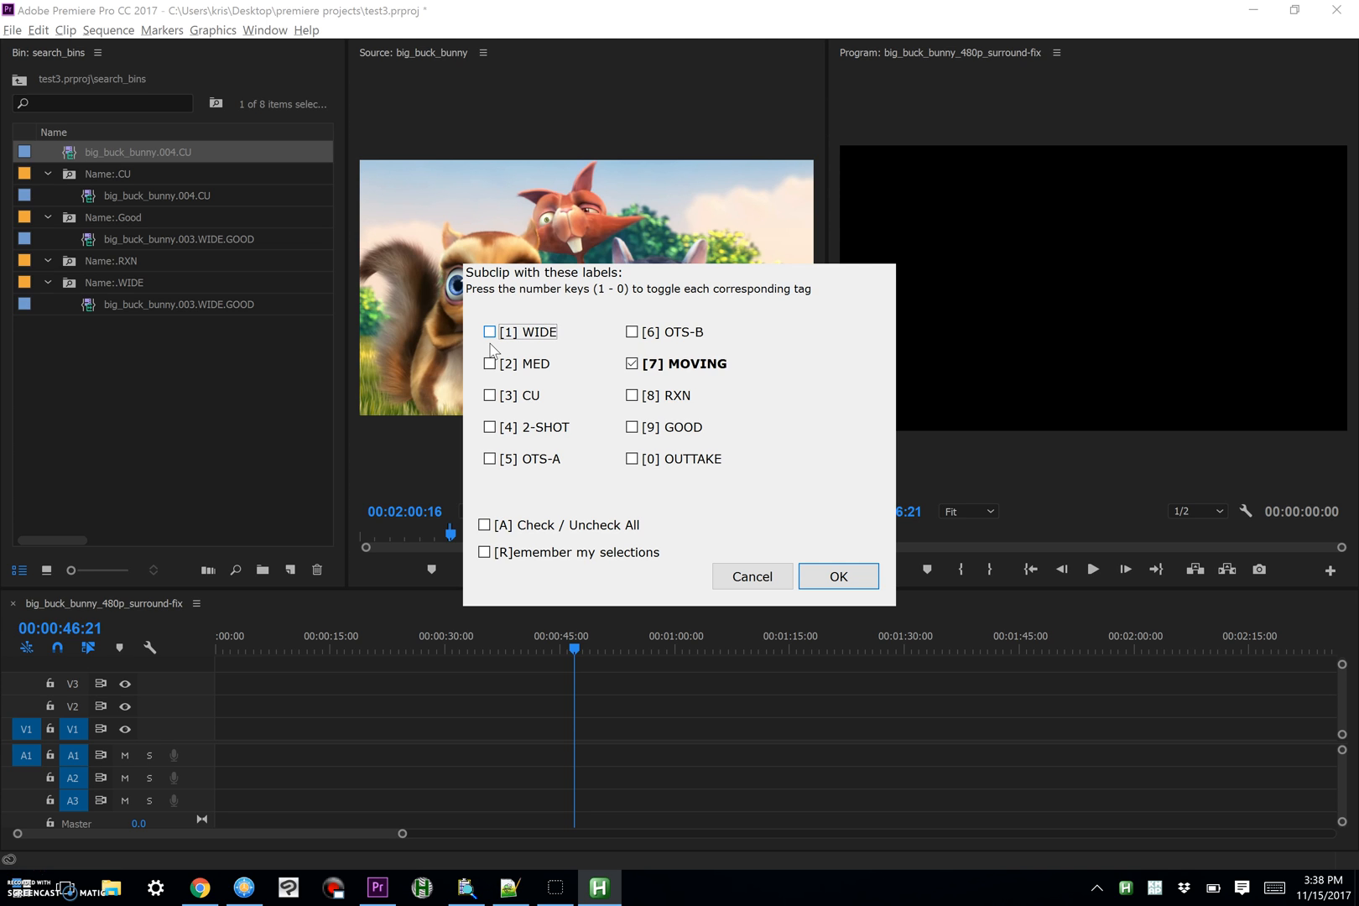
- Swap MOVING for WIDE, 2-SHOT and GOOD, creating big_buck_bunny.005.WIDE.2-SHOT.GOOD
key("7")
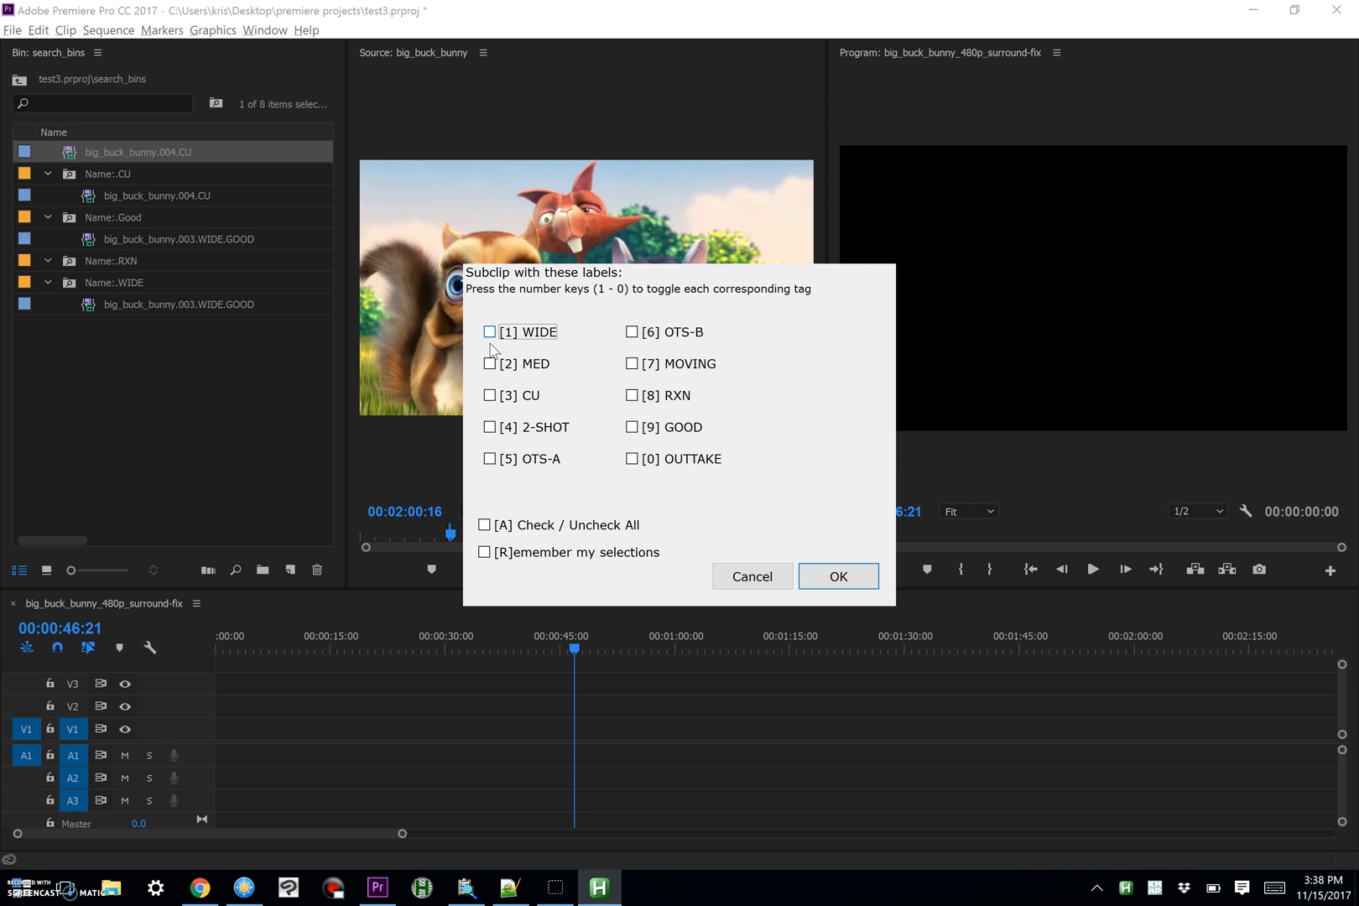
left_click(490, 330)
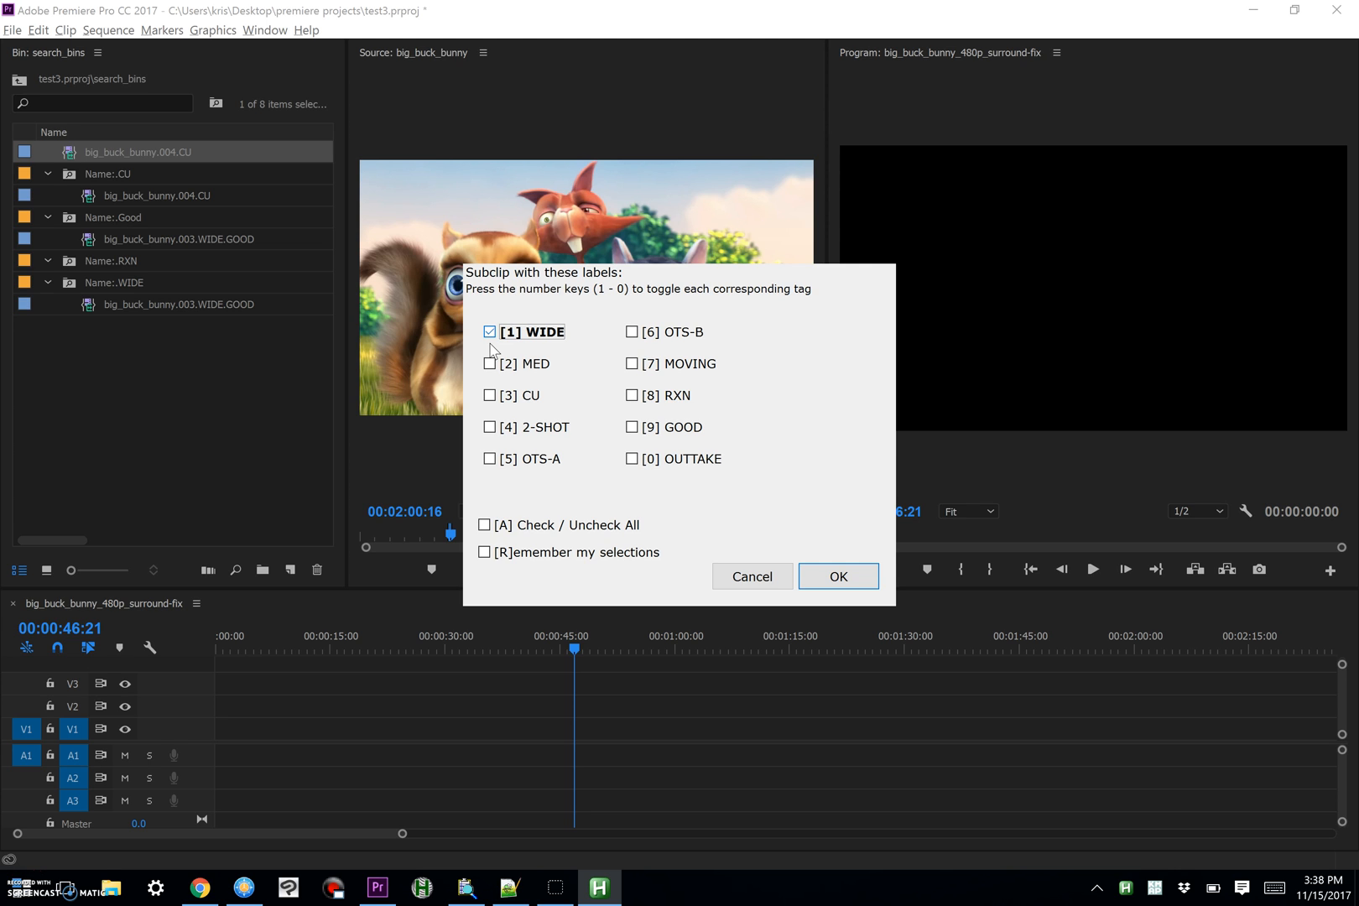
left_click(632, 426)
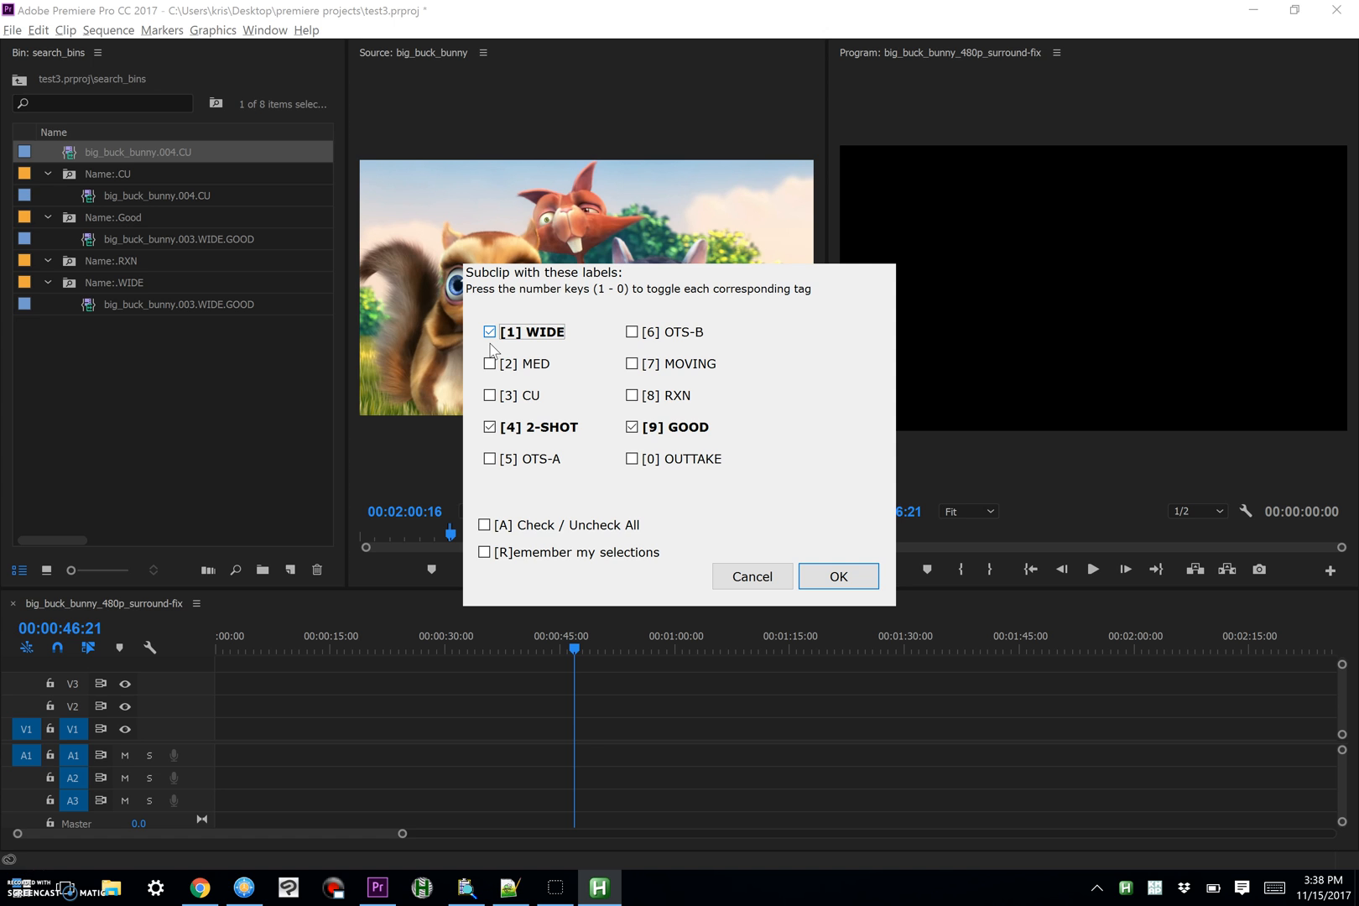
left_click(837, 576)
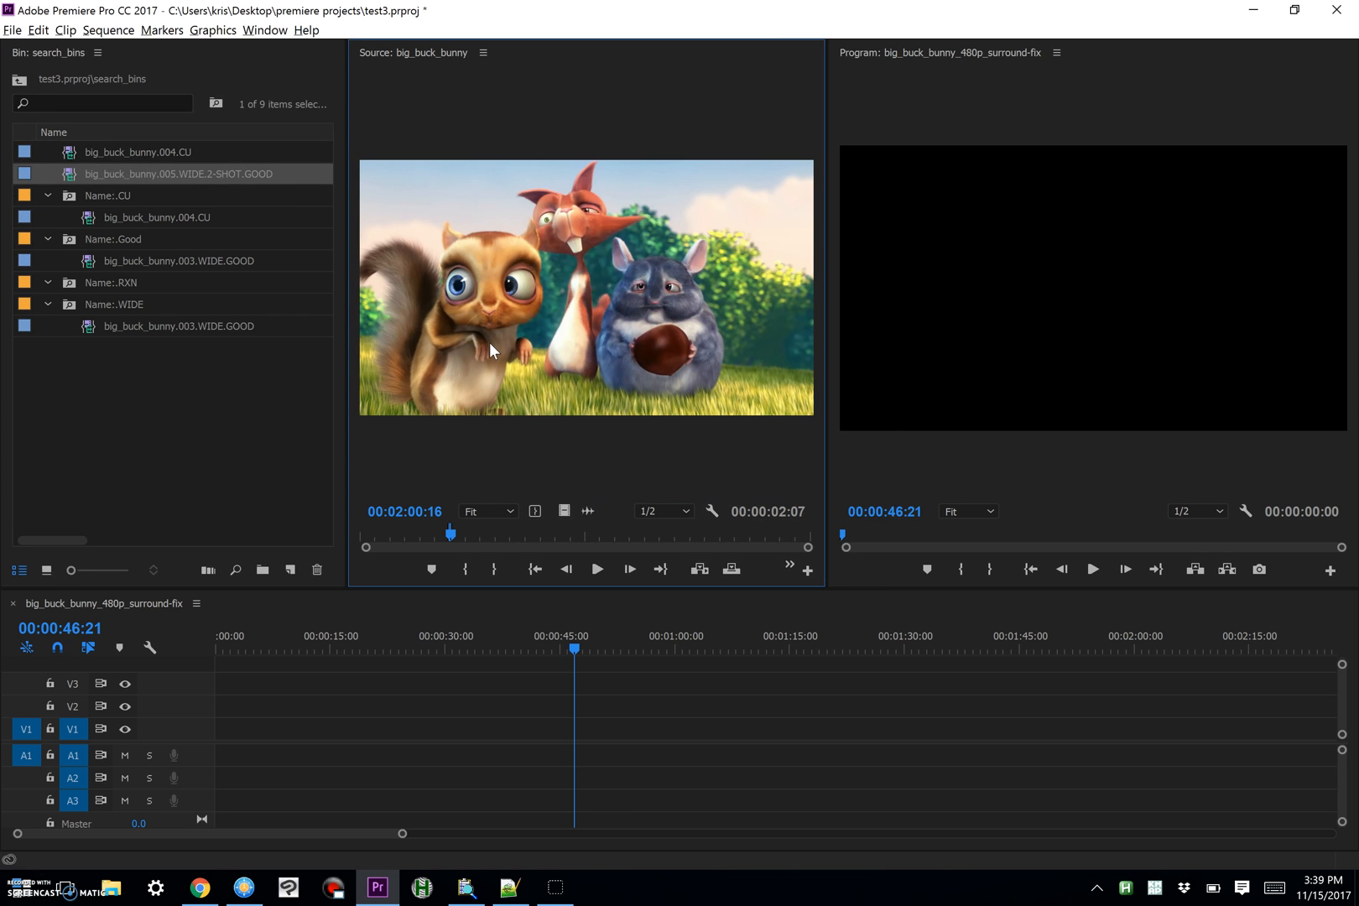
mouse_move(164, 185)
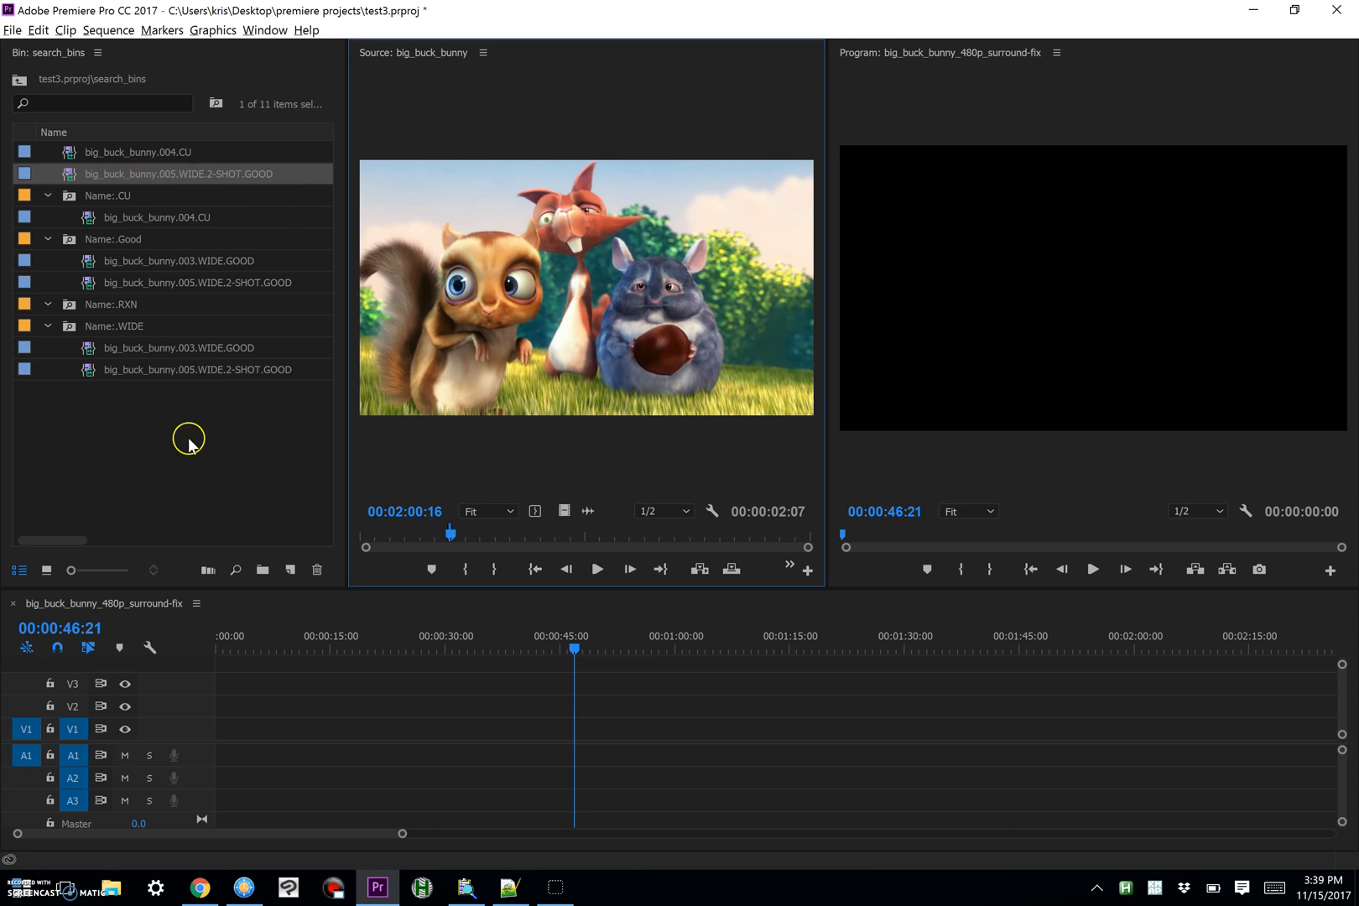
mouse_move(170, 394)
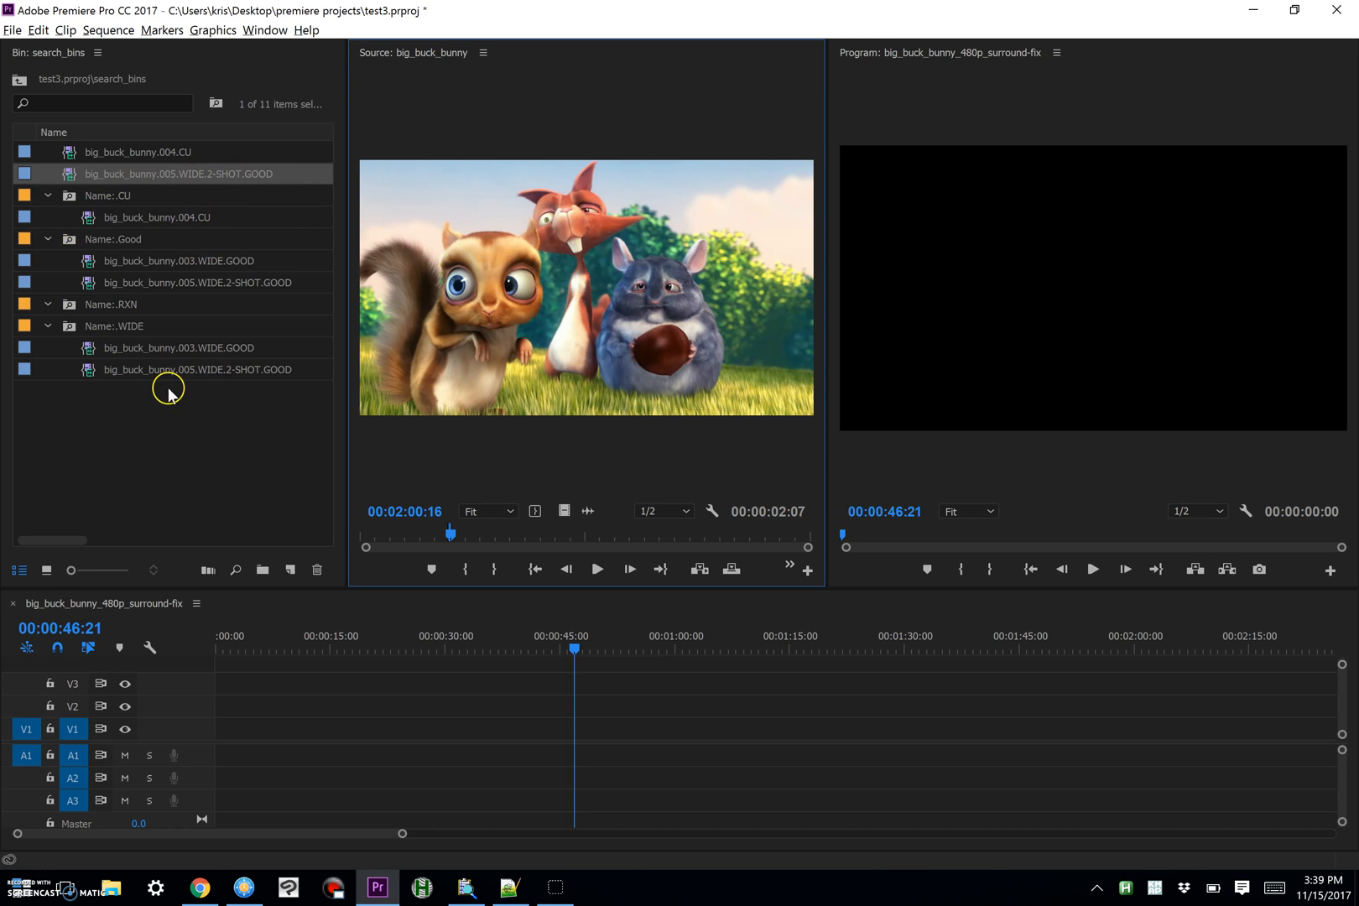
mouse_move(148, 156)
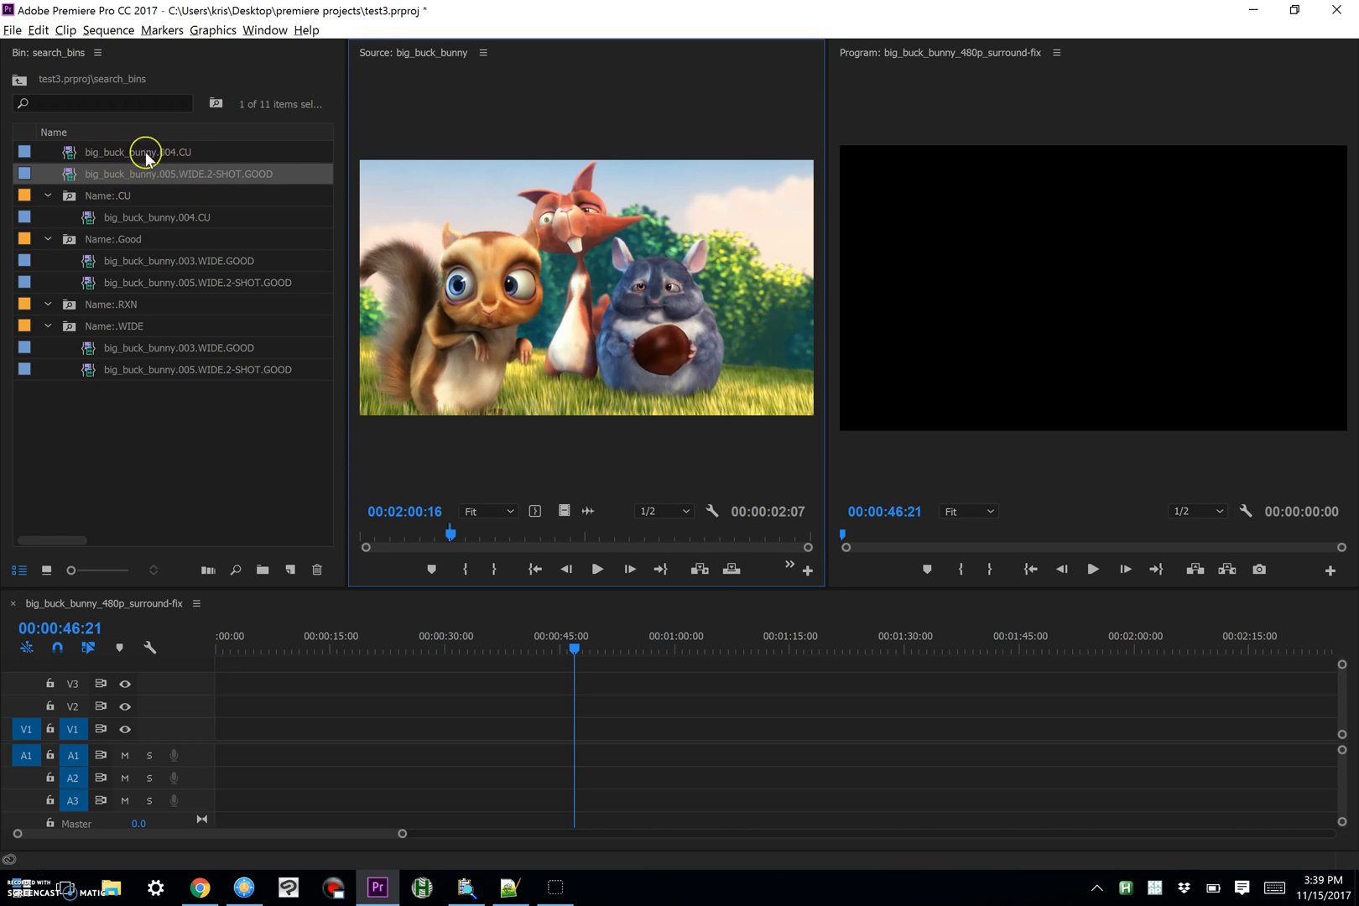
mouse_move(148, 173)
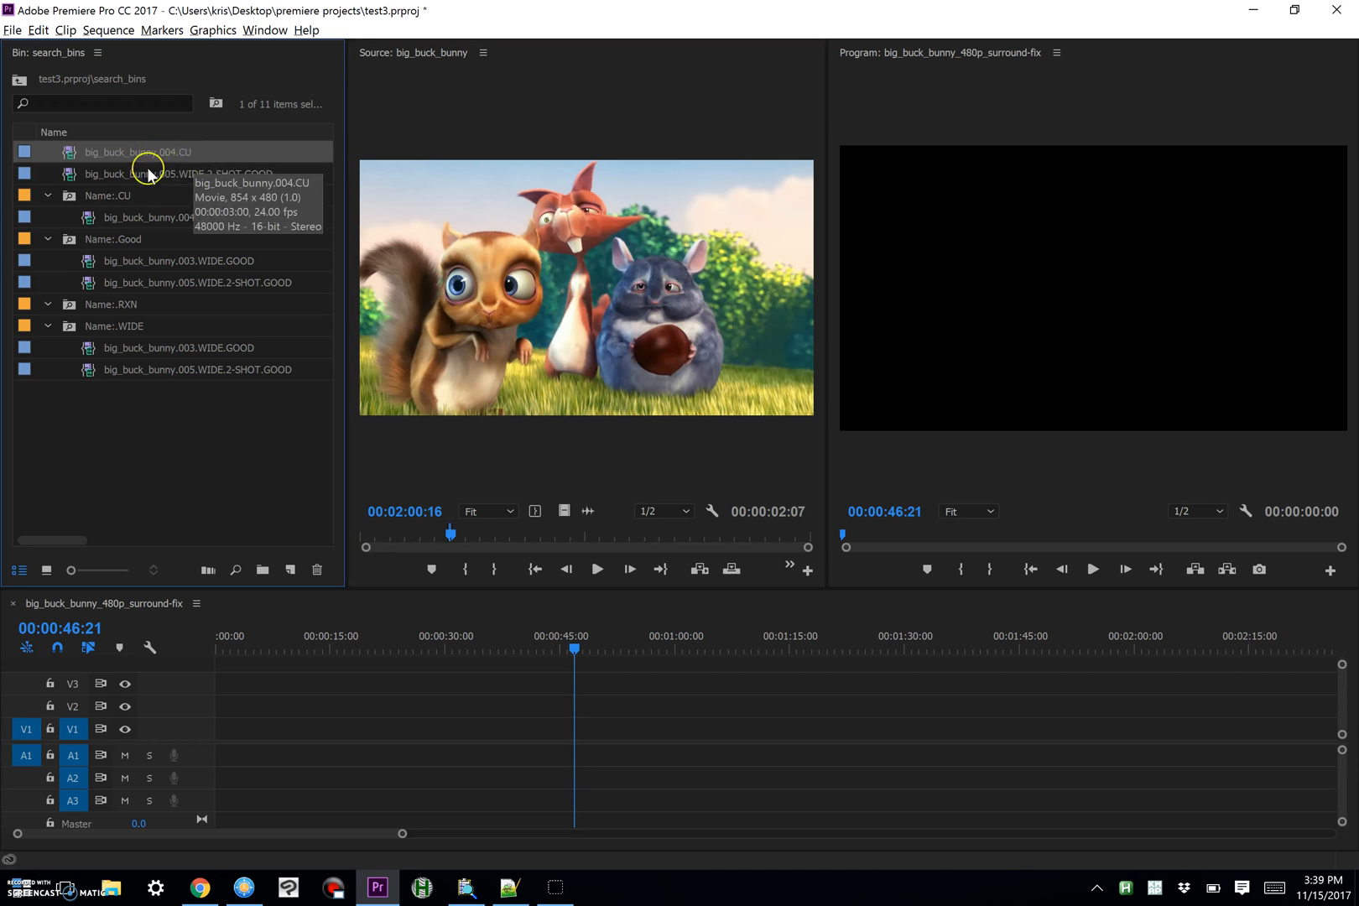
- Select and delete the 004.CU and 005.WIDE.2-SHOT.GOOD subclips from the top of search_bins
left_click(176, 173)
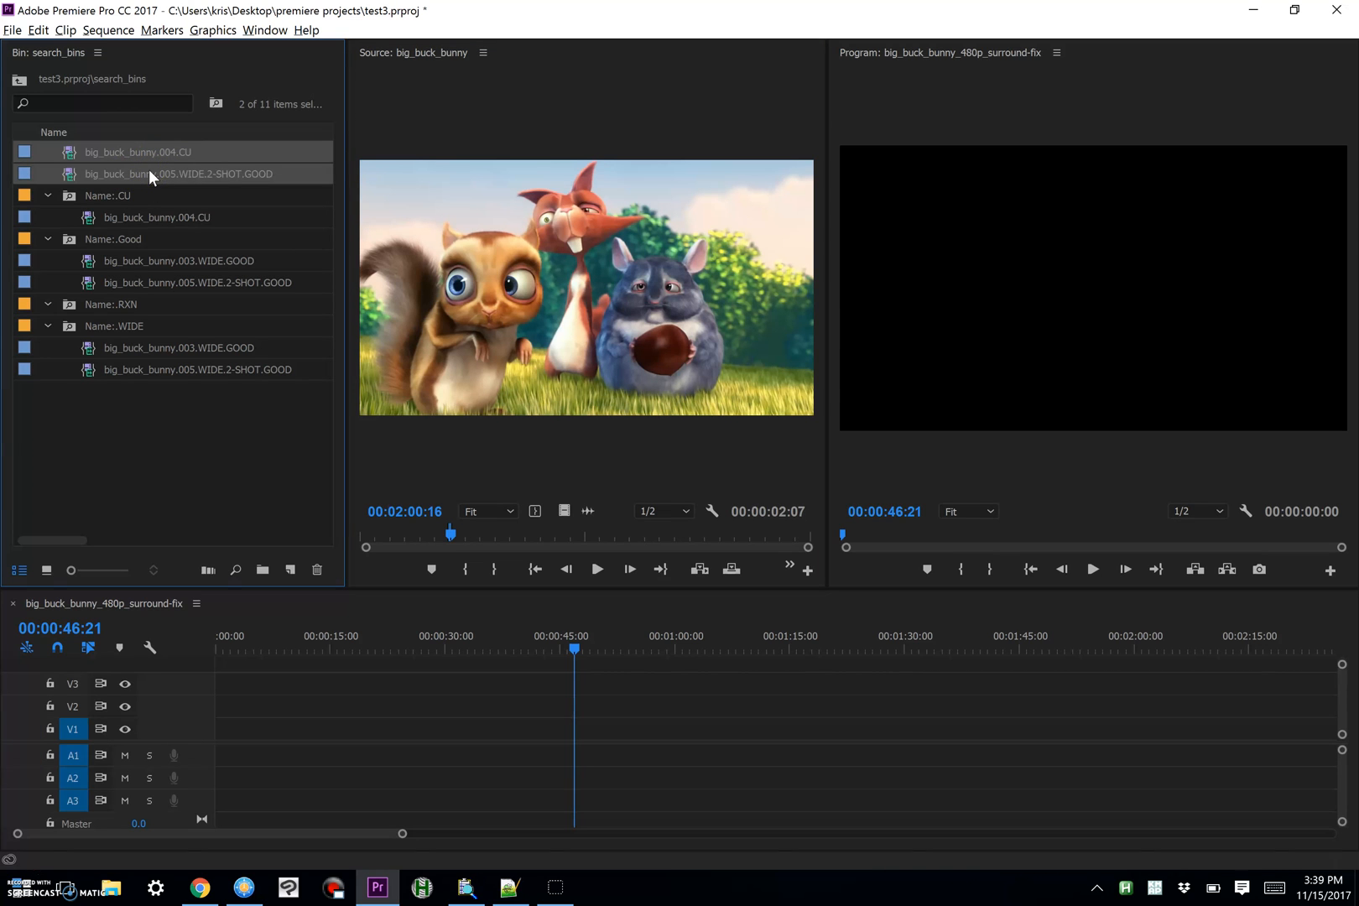
mouse_move(176, 174)
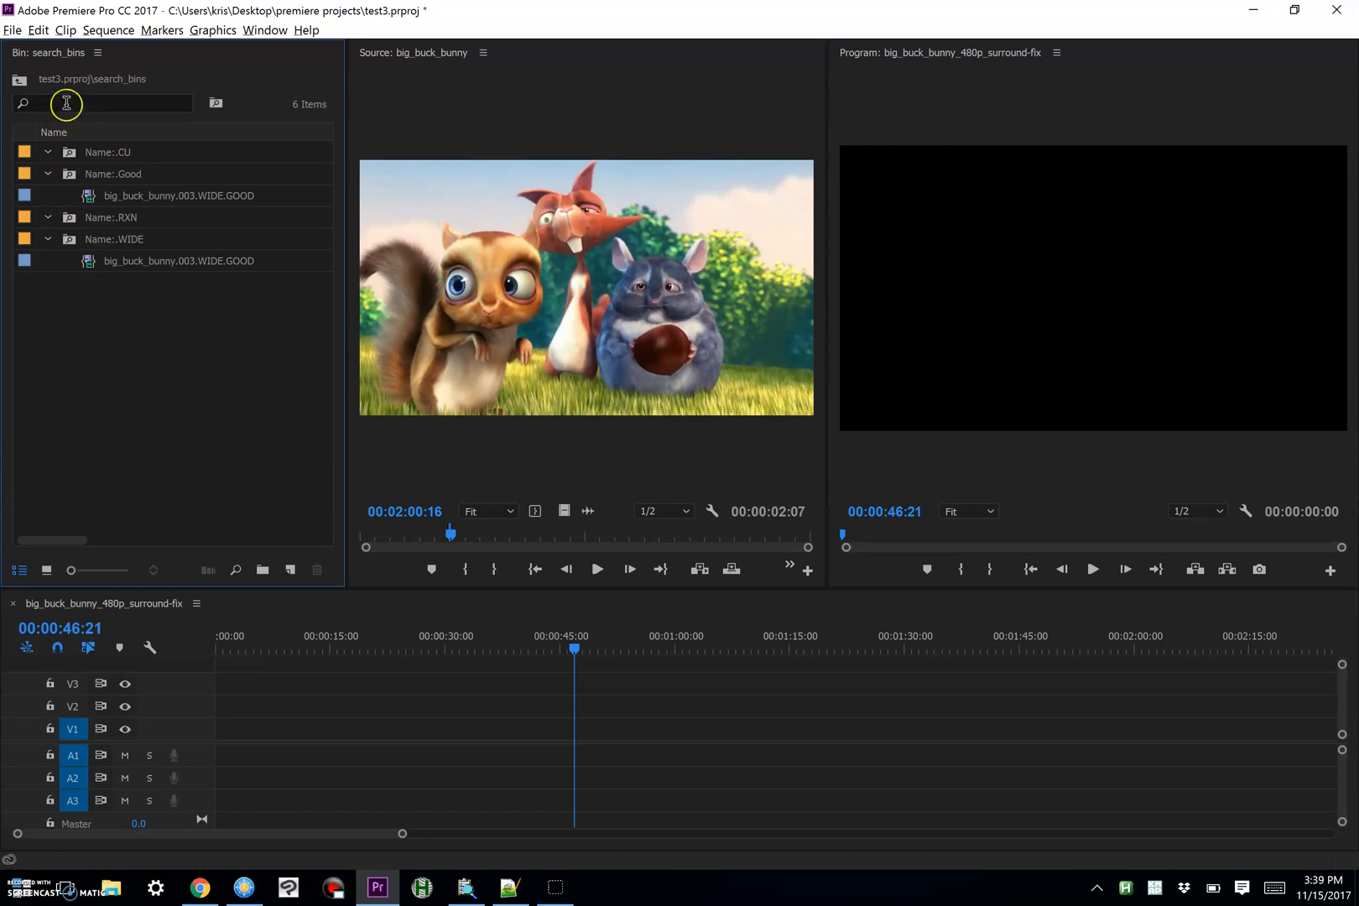
- Refresh search_bins, cancel the accidental Import dialog and collapse the CU, Good, RXN and WIDE bins
left_click(19, 79)
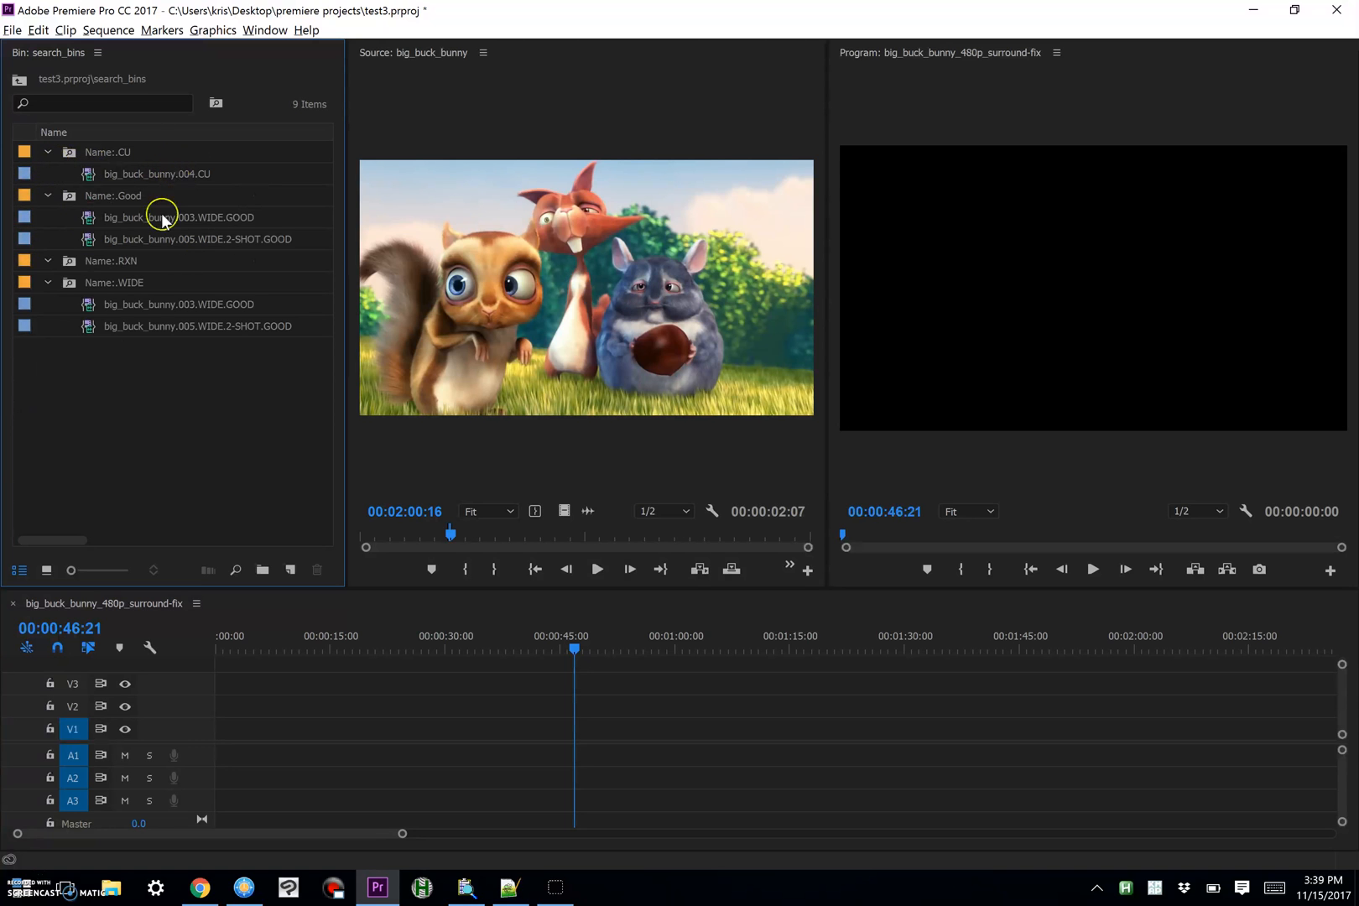
mouse_move(40, 444)
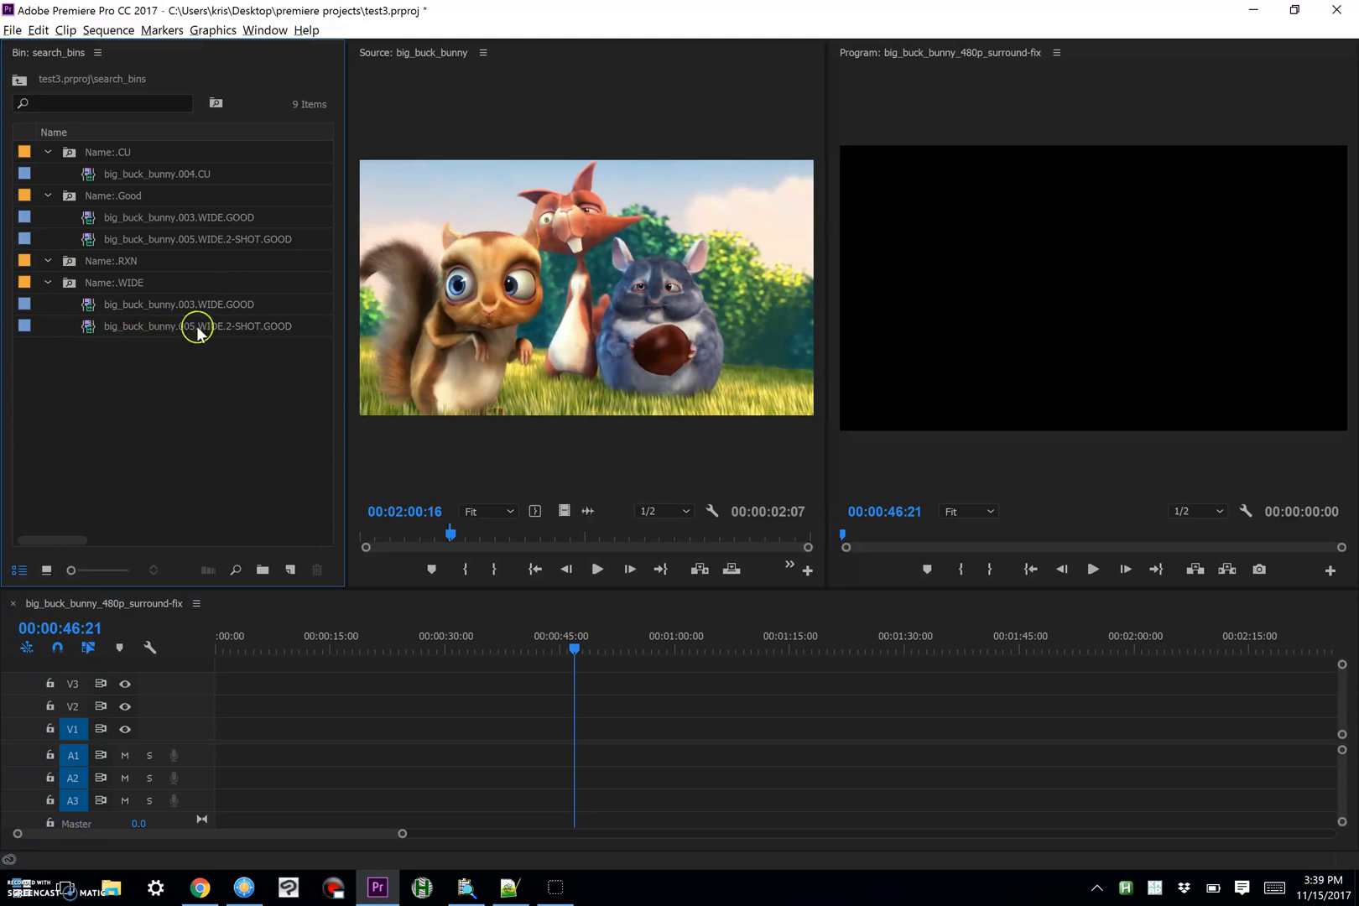
mouse_move(223, 220)
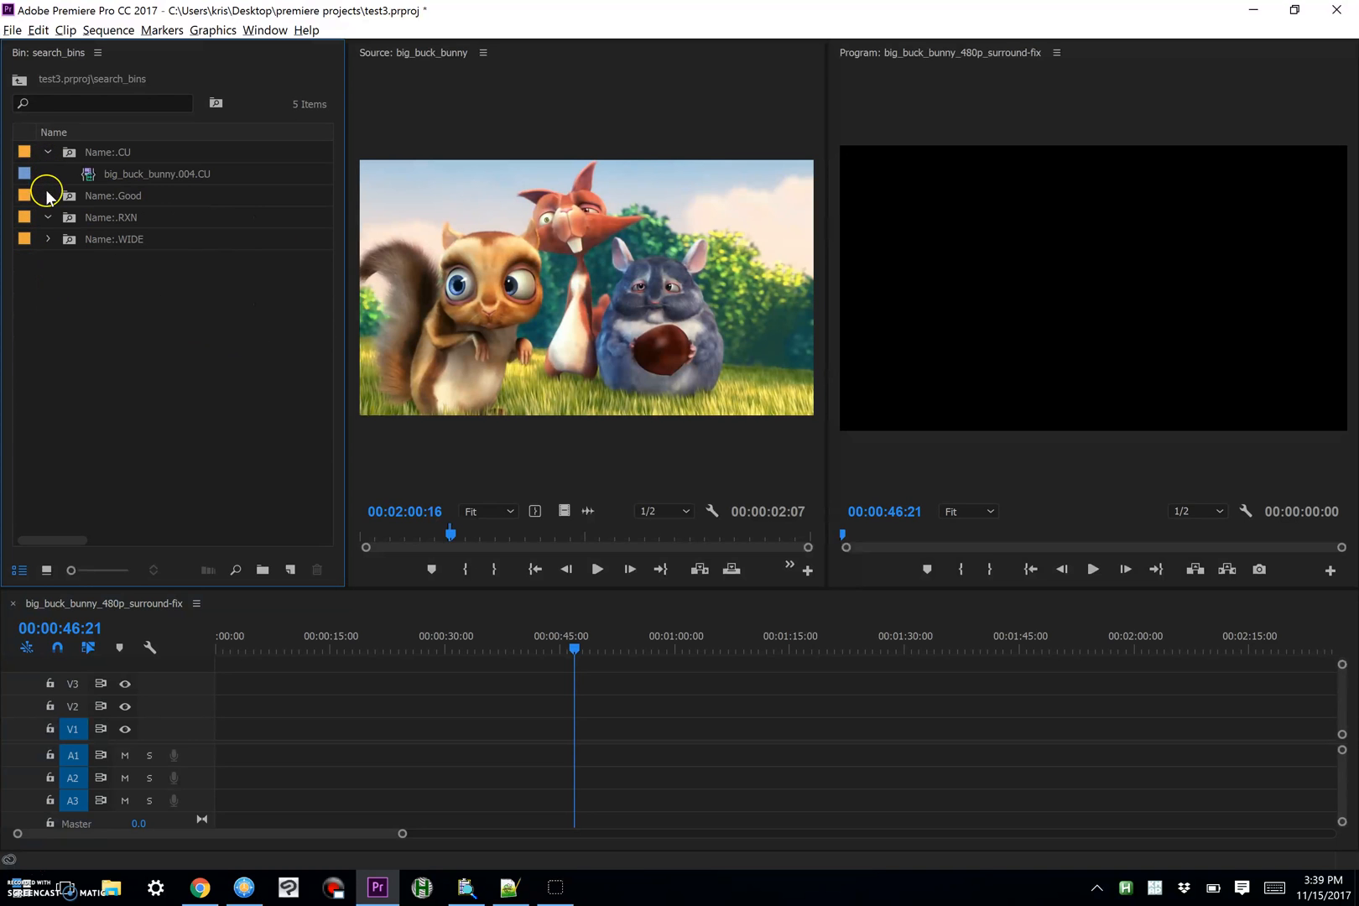
left_click(12, 30)
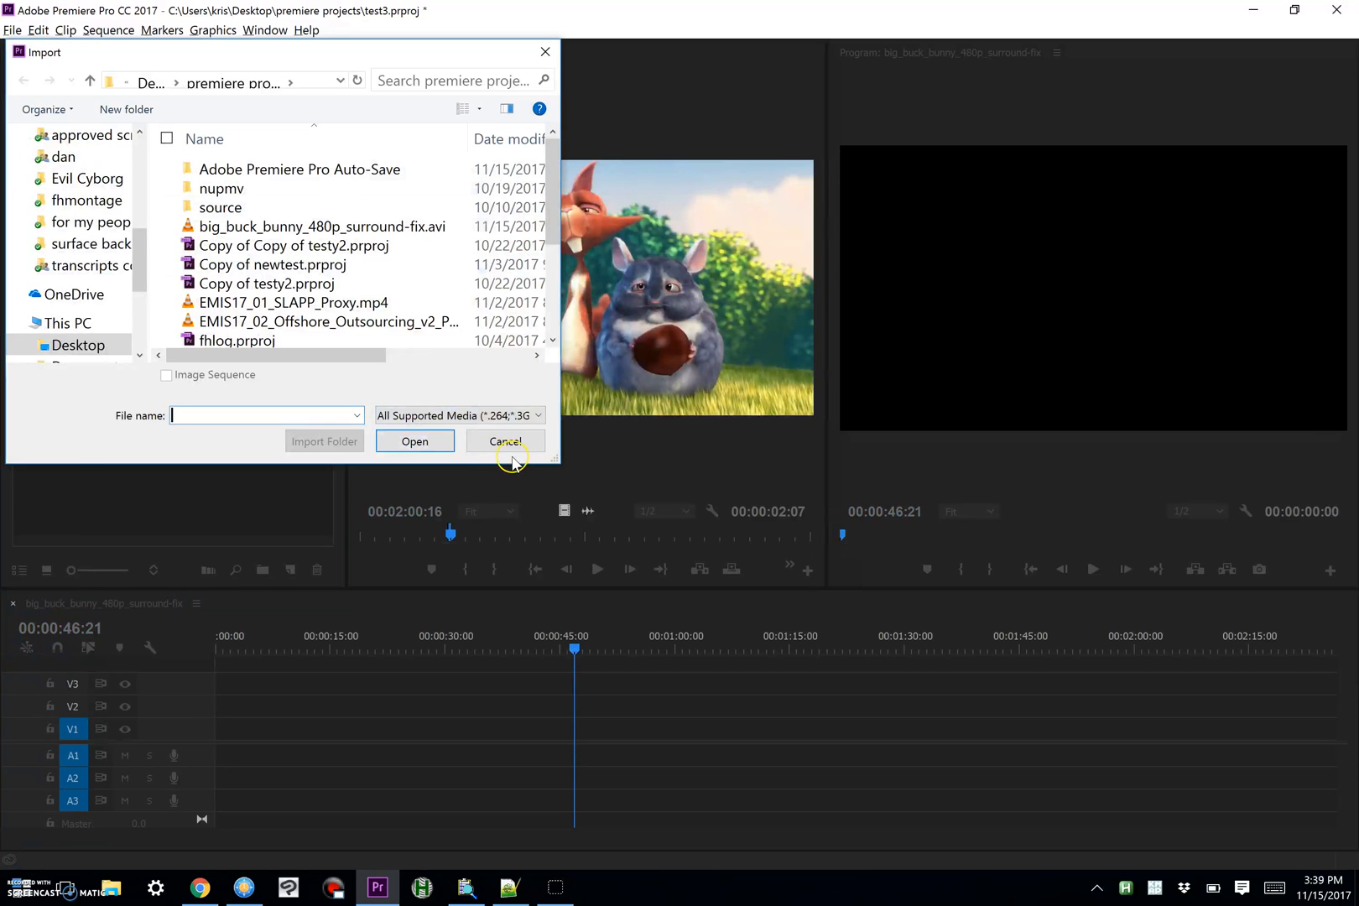
left_click(503, 441)
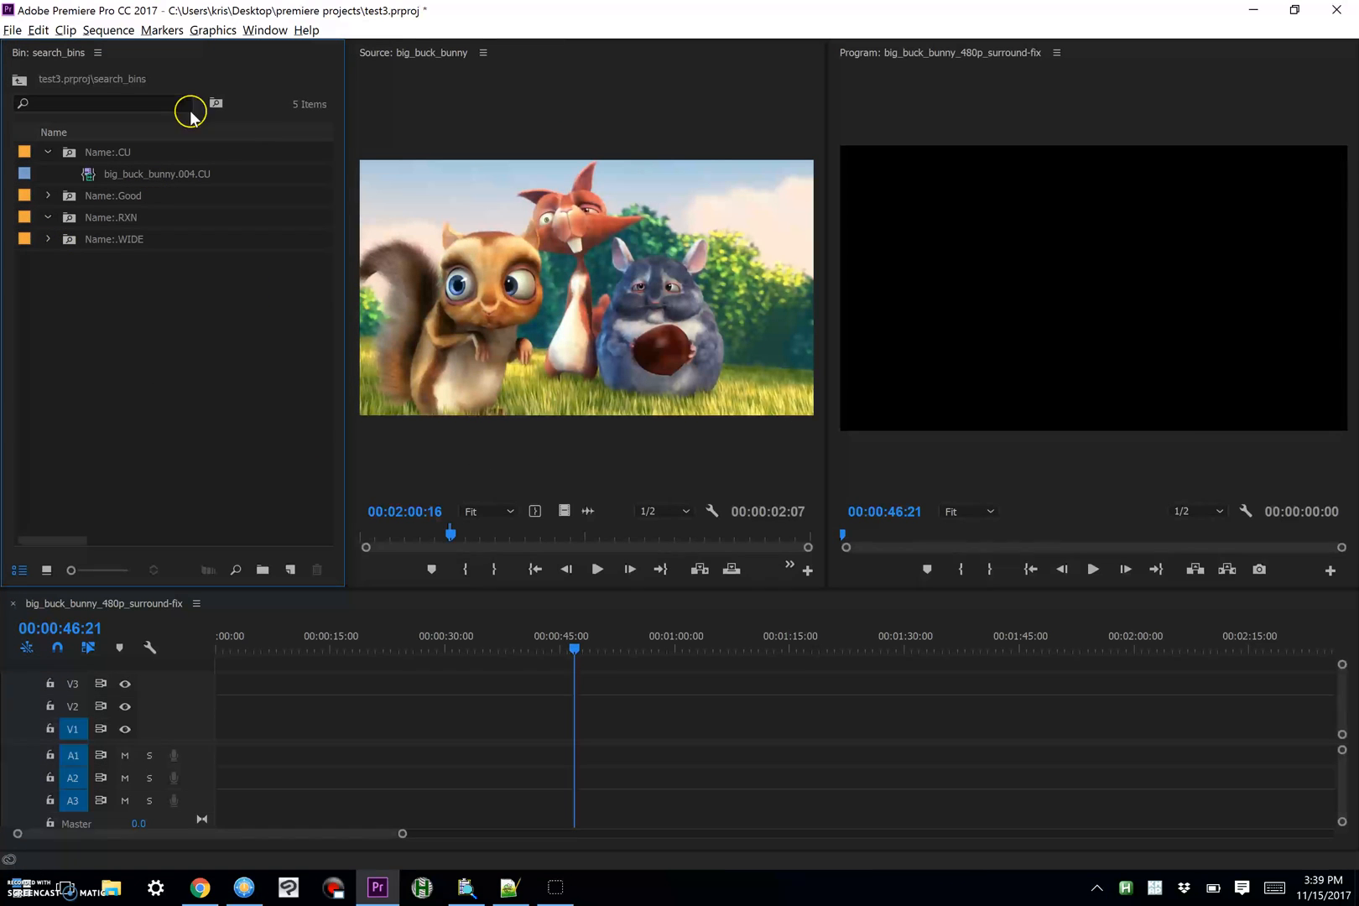
mouse_move(134, 240)
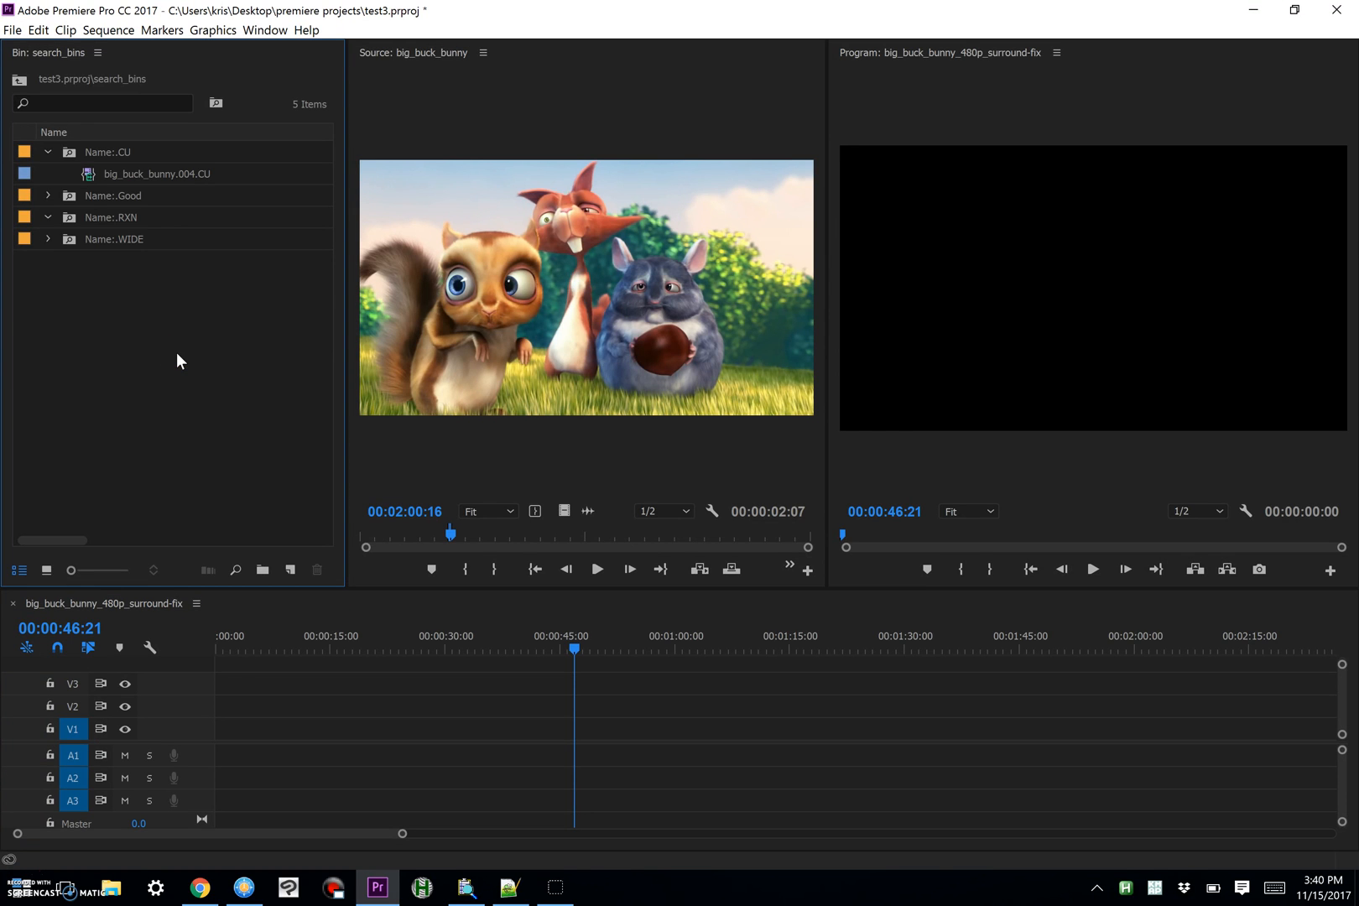
mouse_move(199, 431)
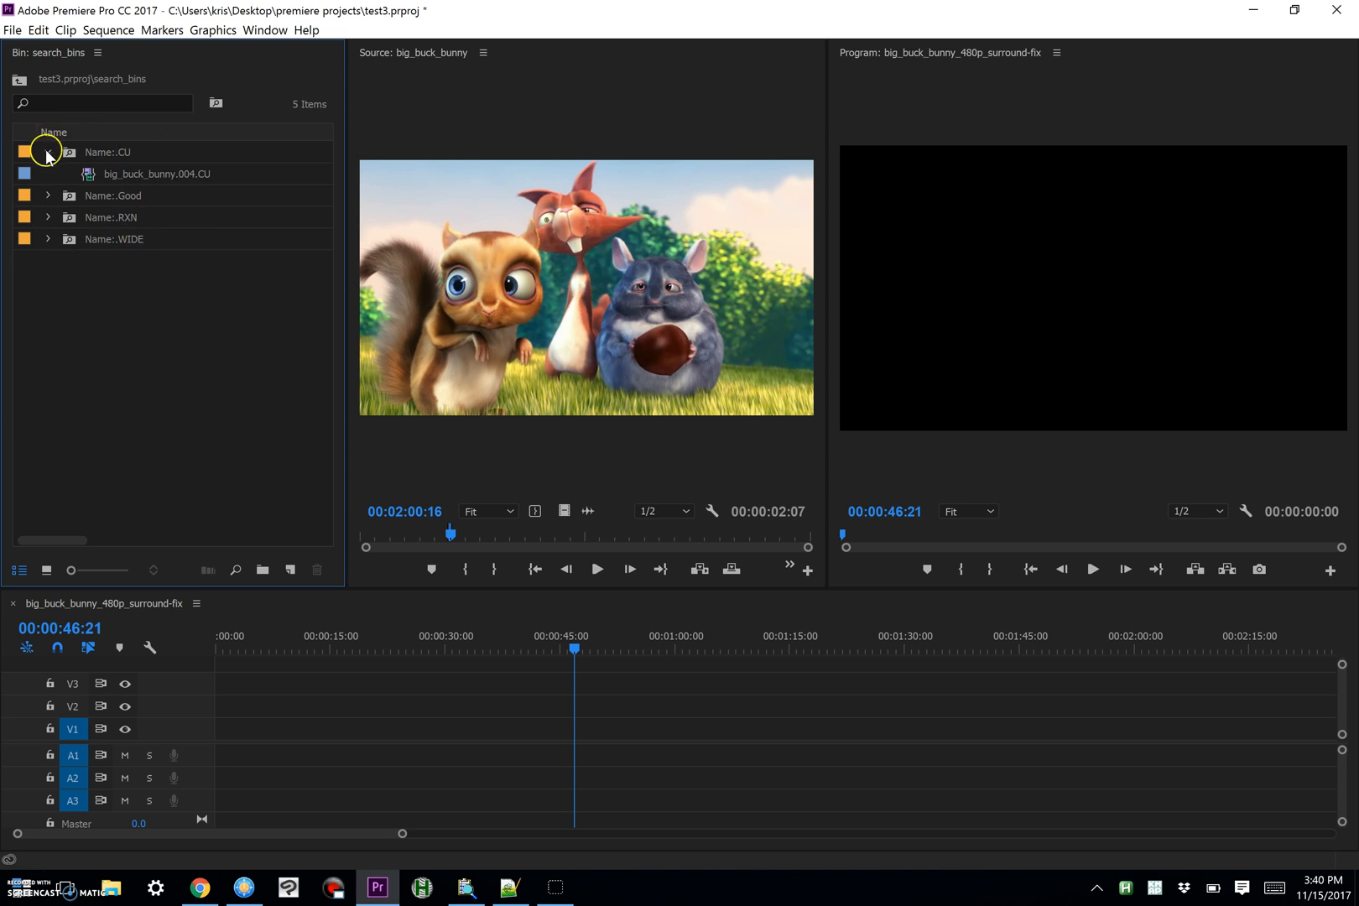
left_click(47, 151)
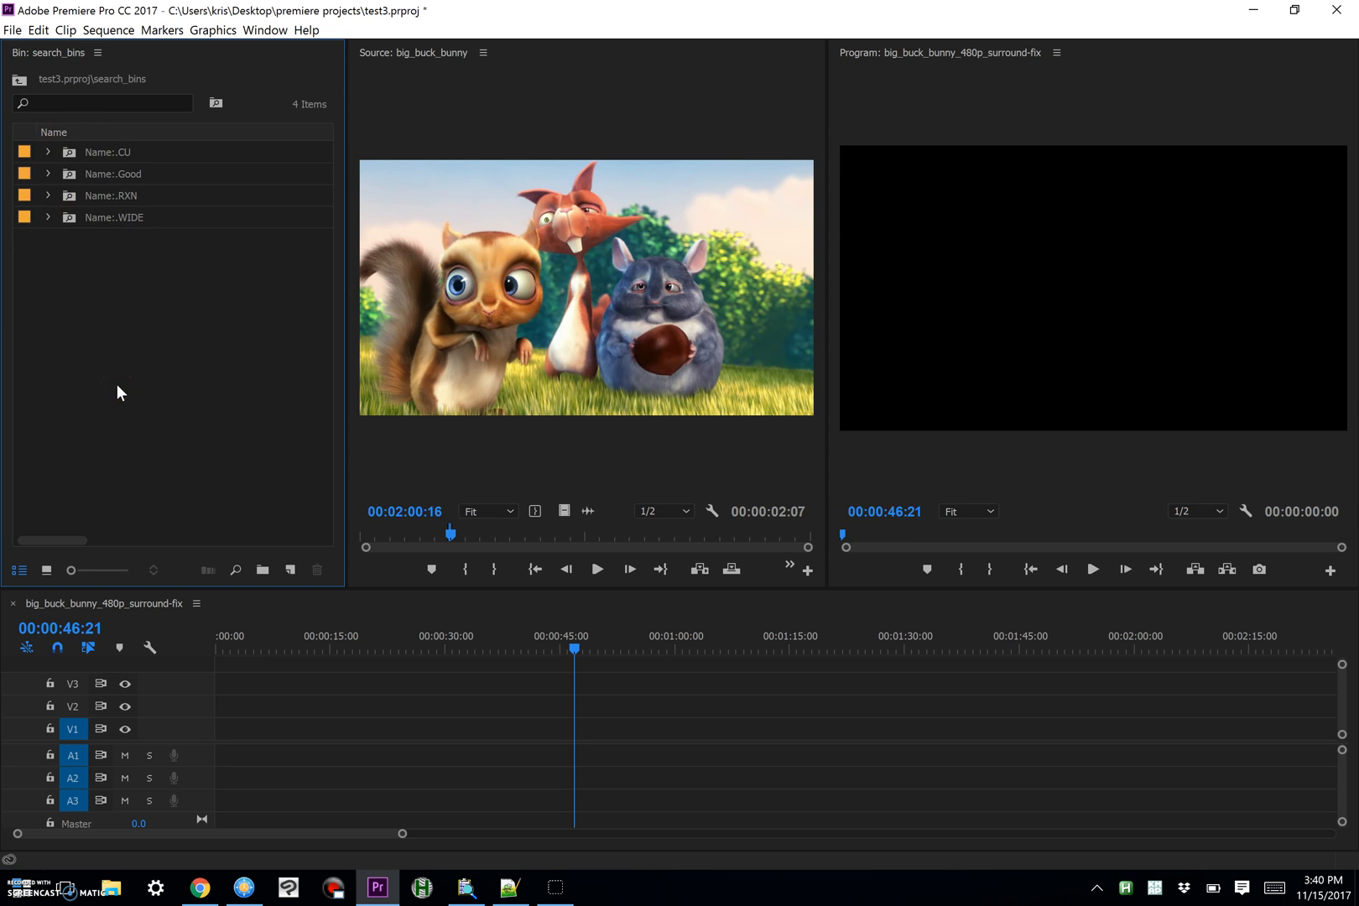